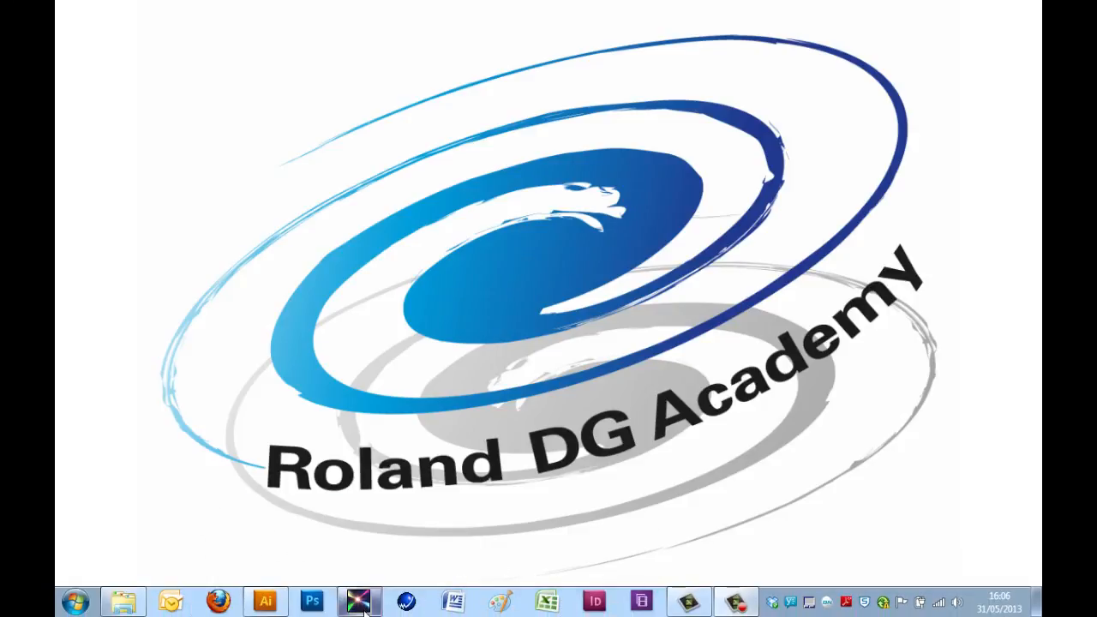
pyautogui.moveTo(274, 367)
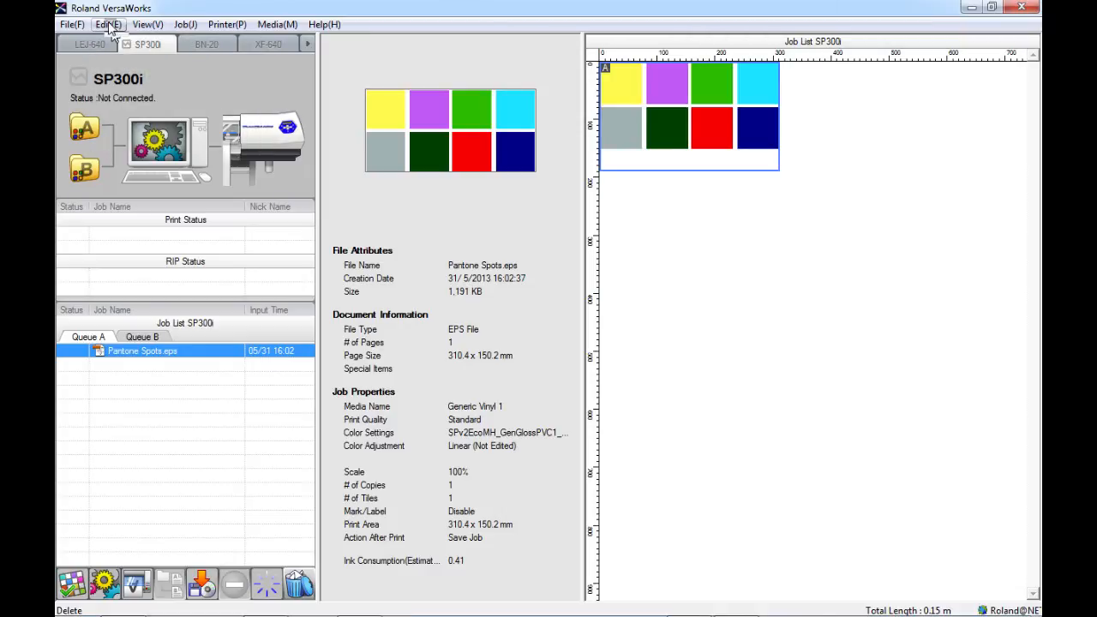
pyautogui.click(108, 24)
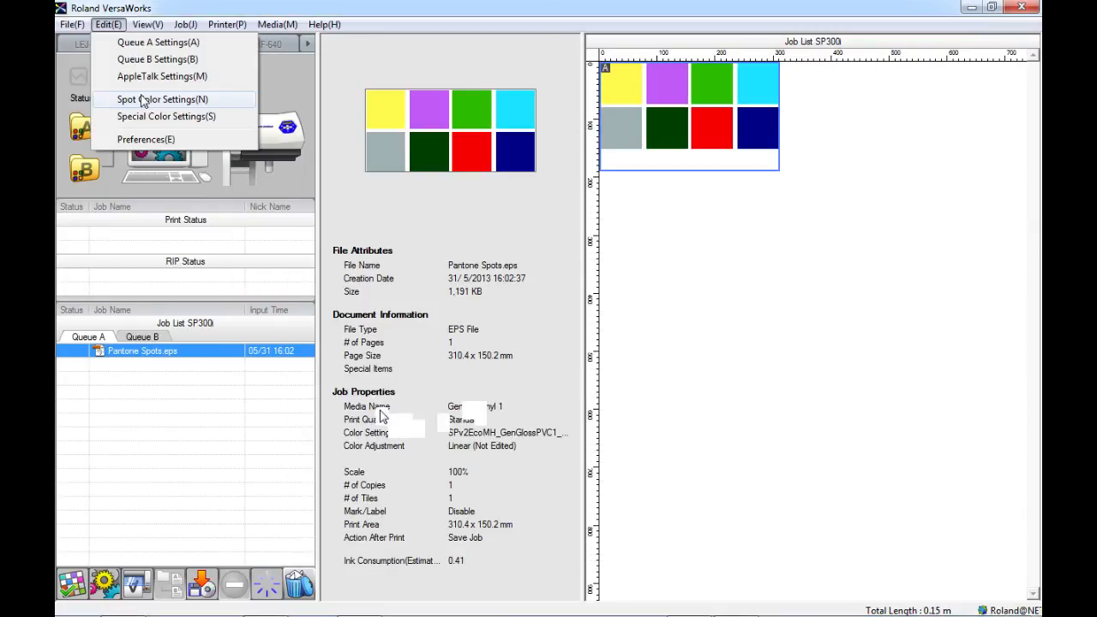
pyautogui.click(161, 97)
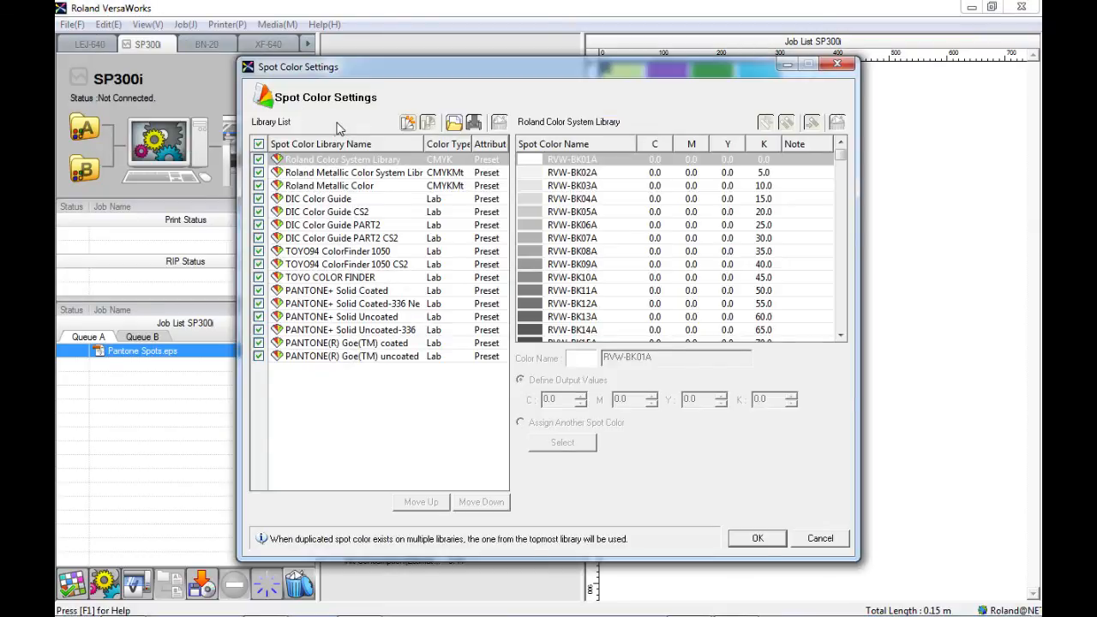
pyautogui.click(336, 291)
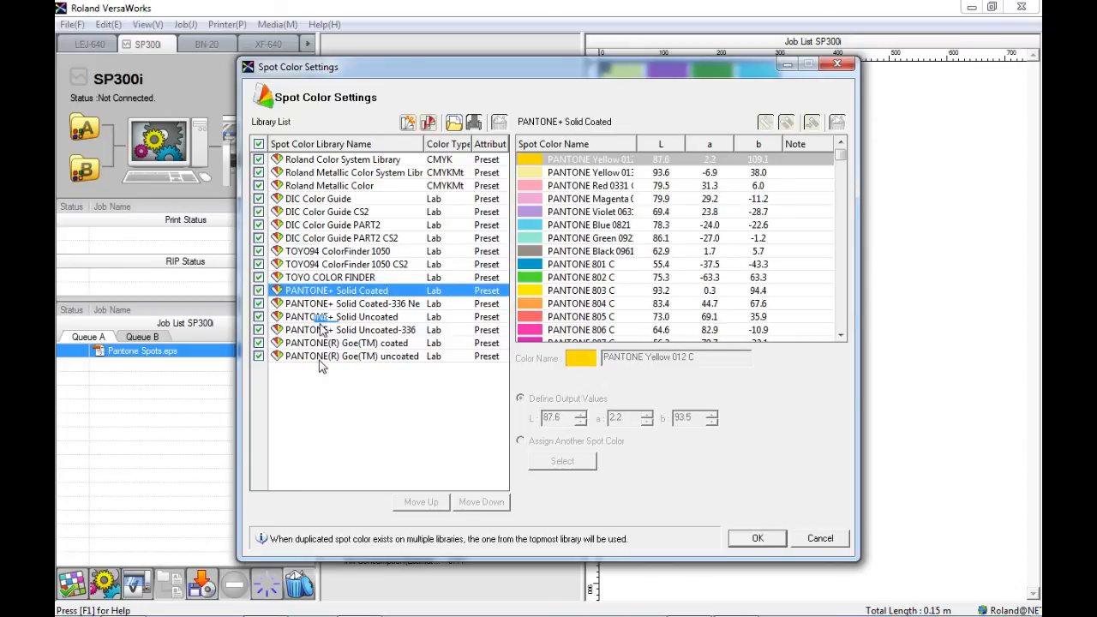
pyautogui.click(352, 354)
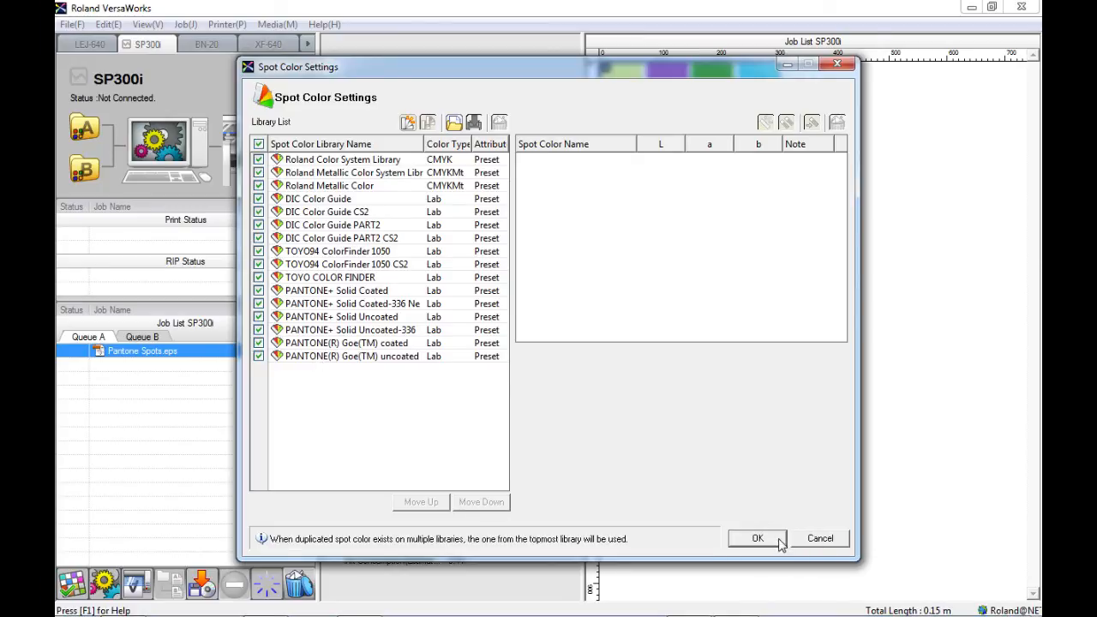
pyautogui.click(757, 539)
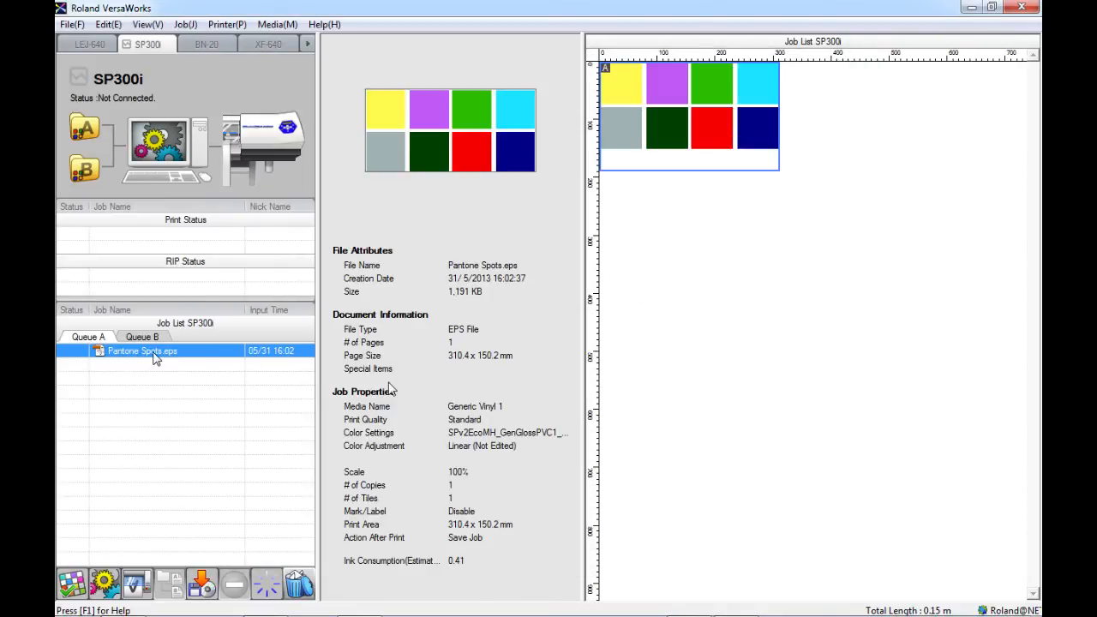
pyautogui.moveTo(140, 360)
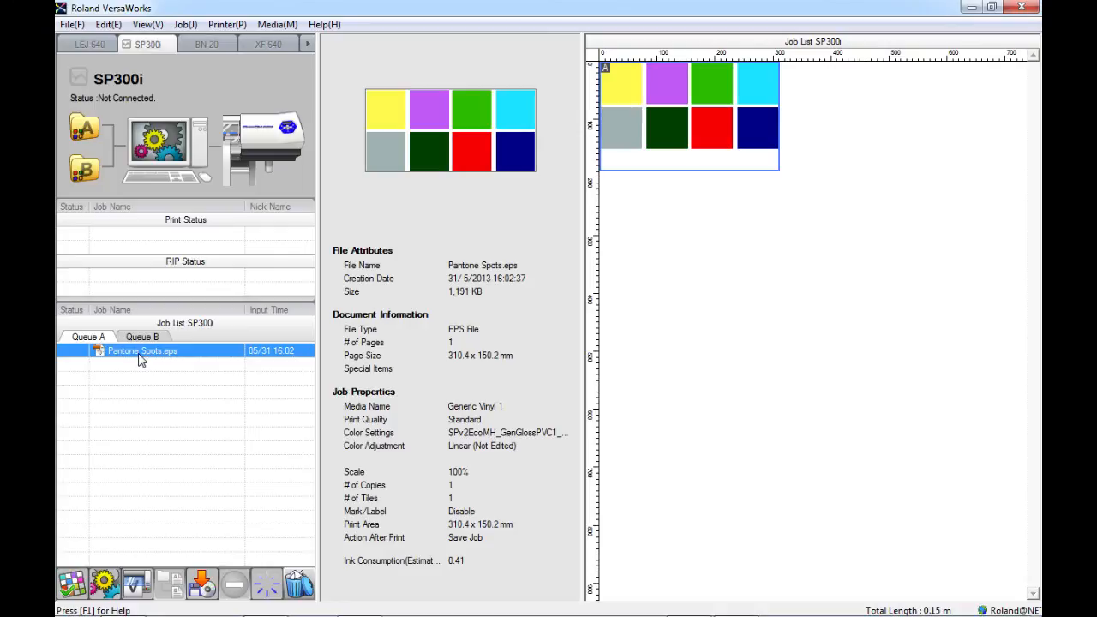
pyautogui.moveTo(528, 176)
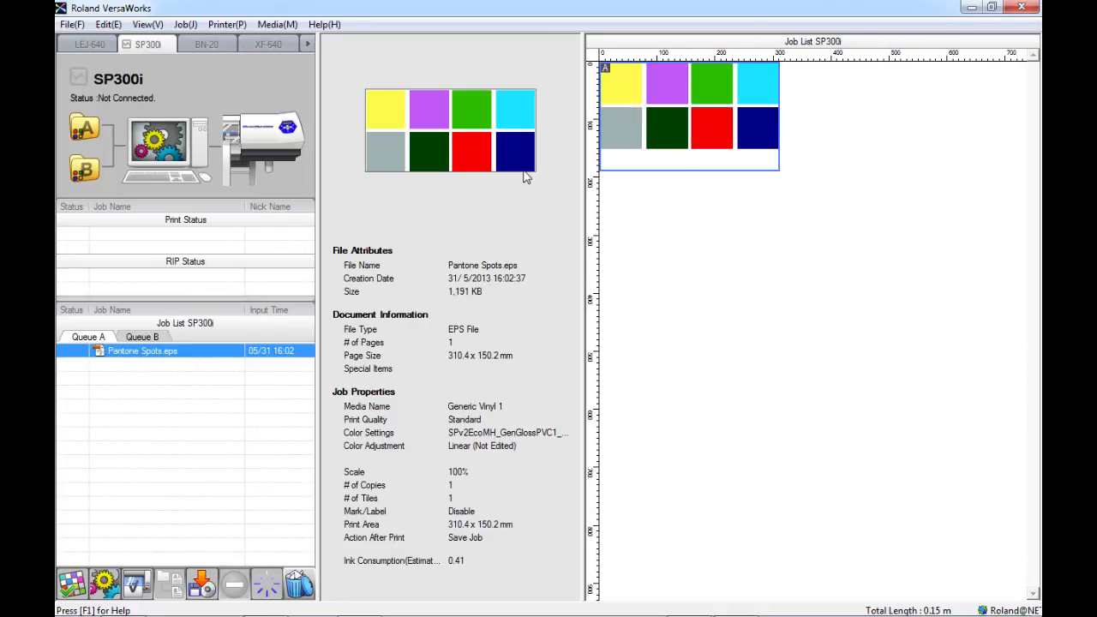
pyautogui.moveTo(514, 108)
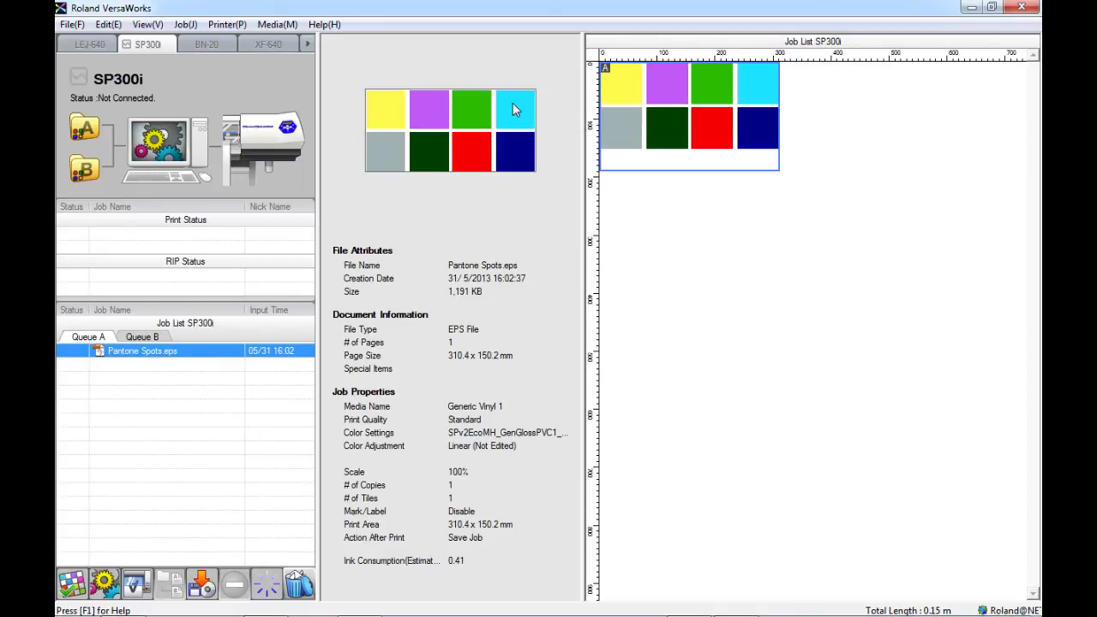
pyautogui.moveTo(518, 155)
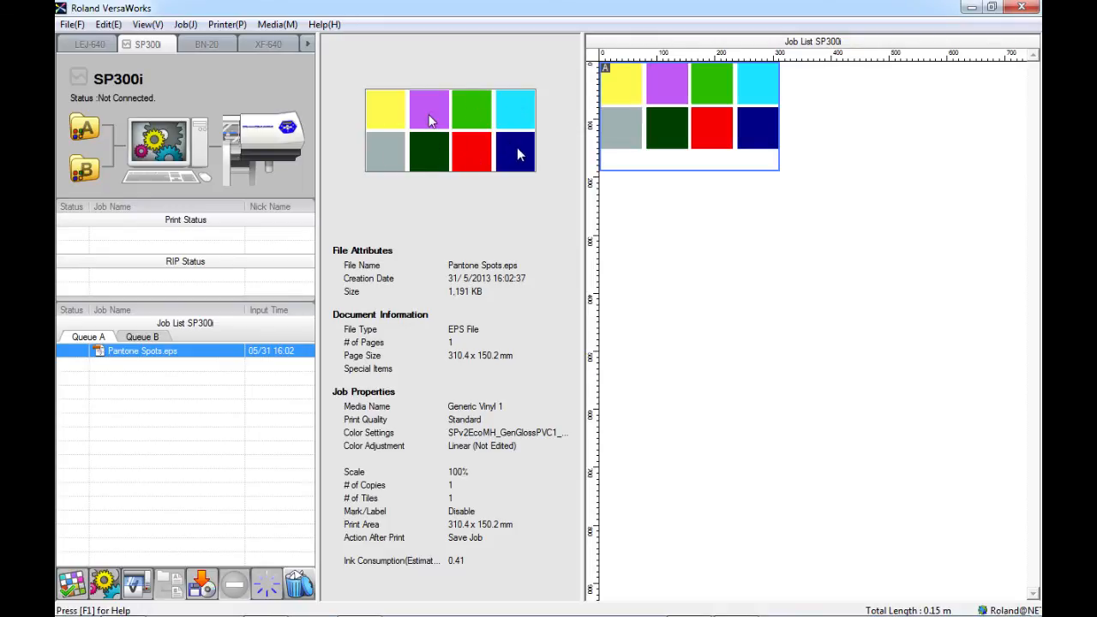
pyautogui.moveTo(523, 110)
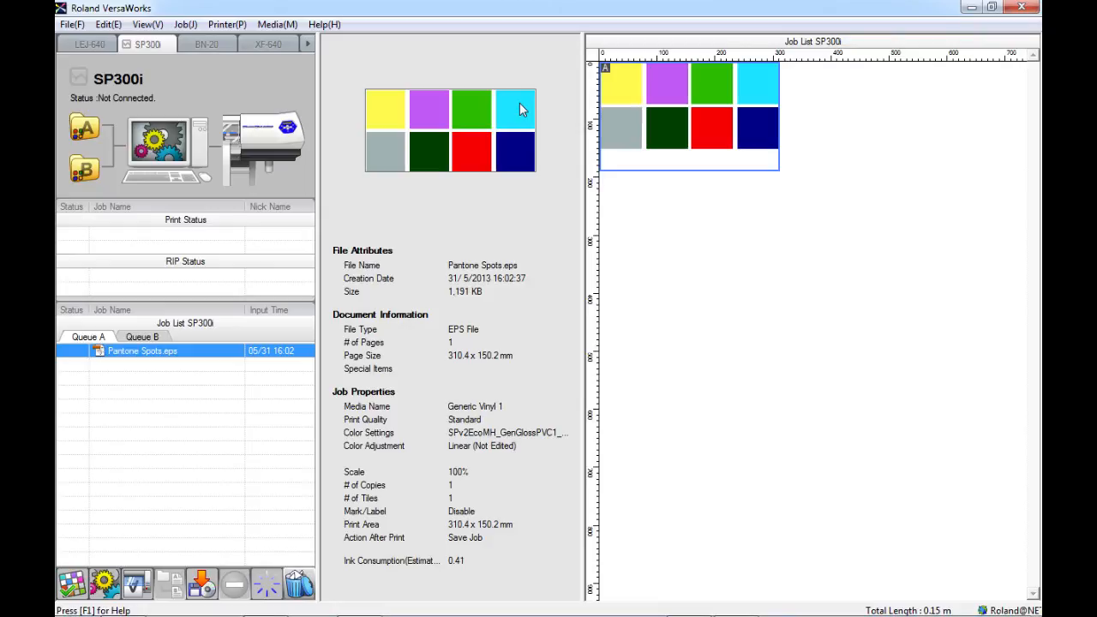
pyautogui.moveTo(126, 355)
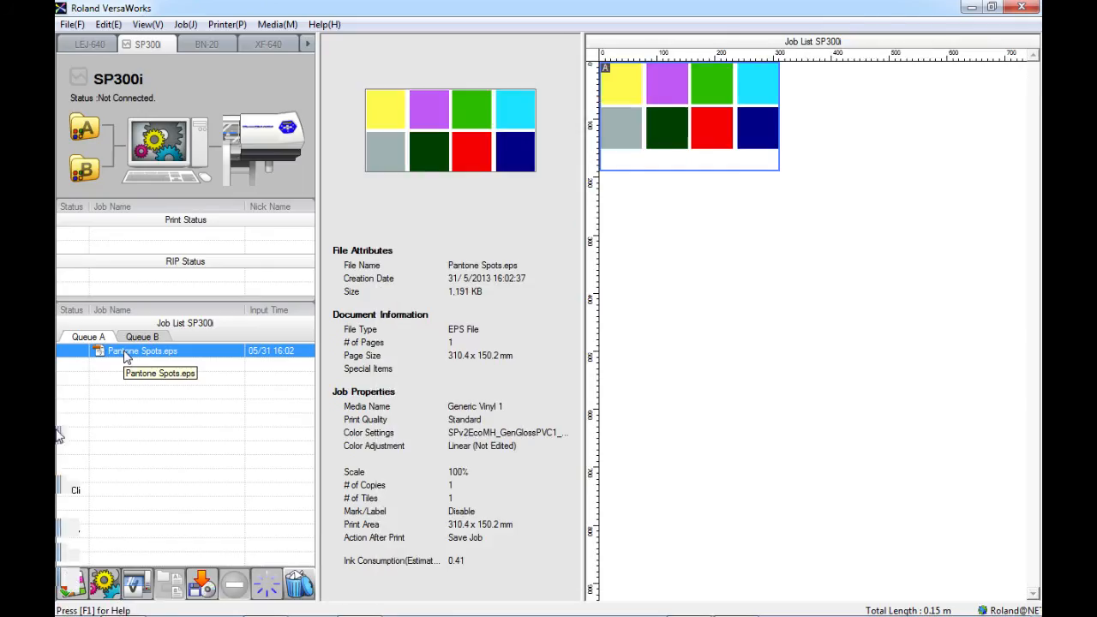
# Enable Convert Spot Color under File Format in the Pantone Spots.eps Job Settings
pyautogui.doubleClick(141, 349)
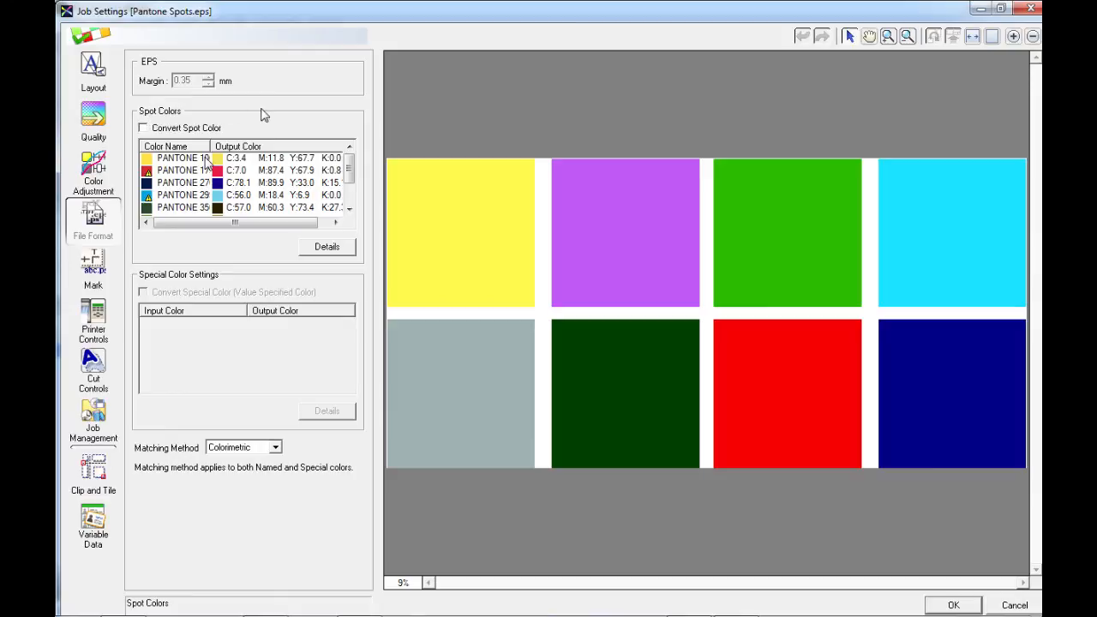
pyautogui.moveTo(340, 266)
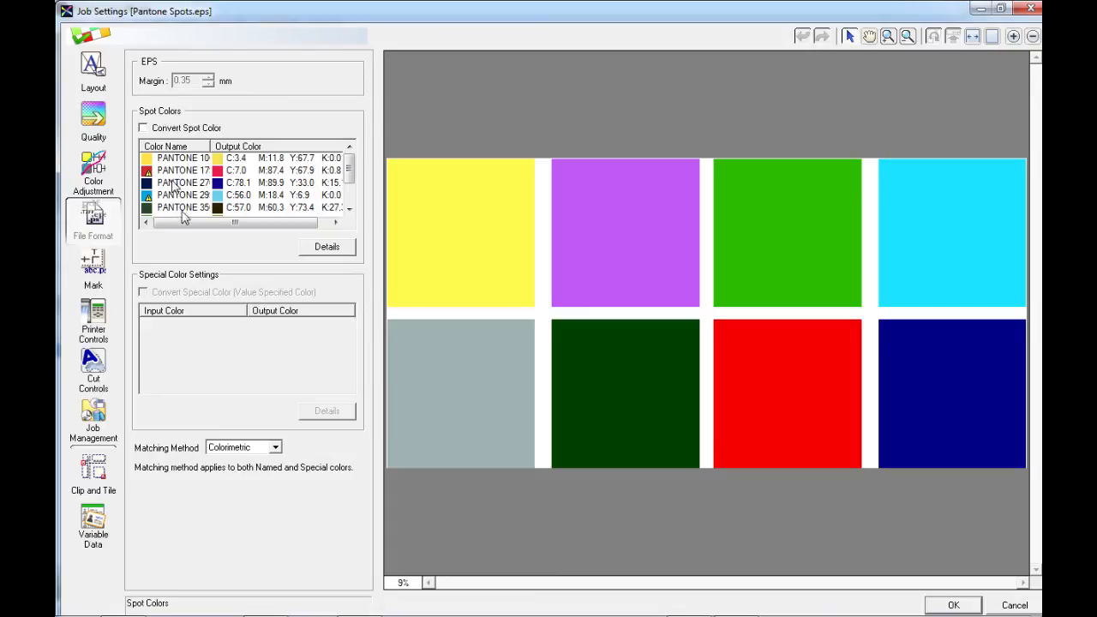
pyautogui.moveTo(199, 146)
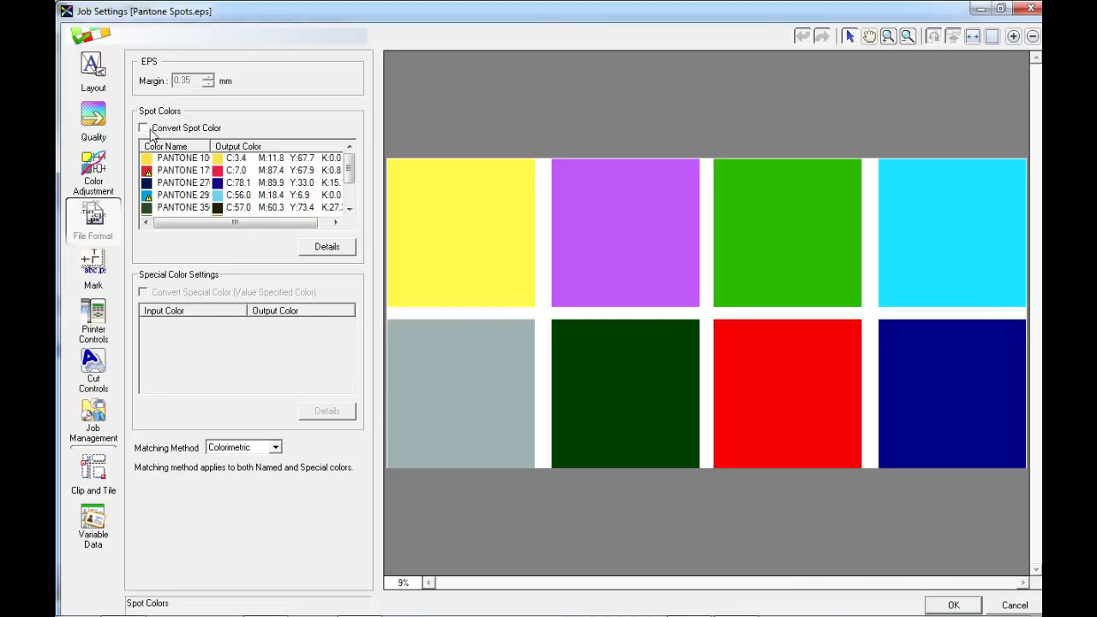
pyautogui.click(144, 127)
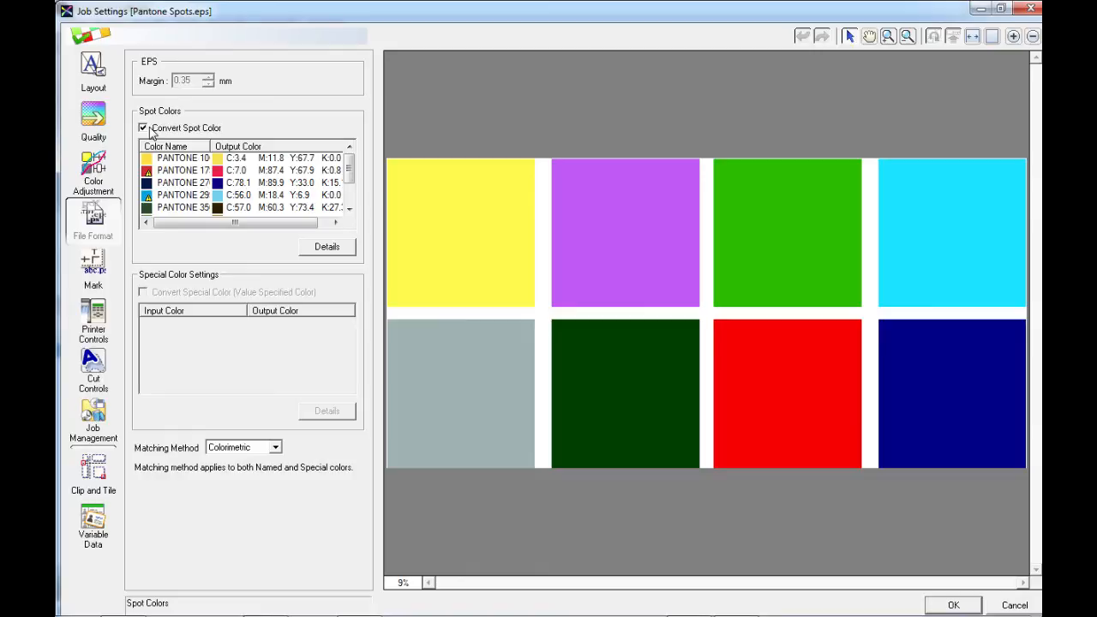
pyautogui.moveTo(363, 287)
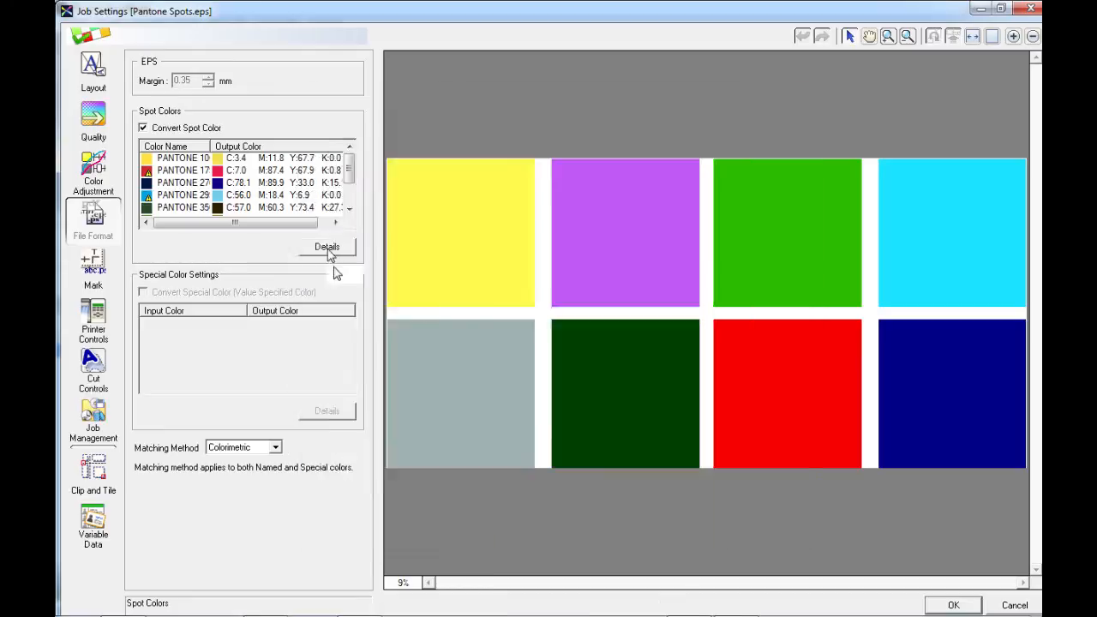
# Show the Spot Color List with the Delta E column widened and the window repositioned
pyautogui.click(326, 247)
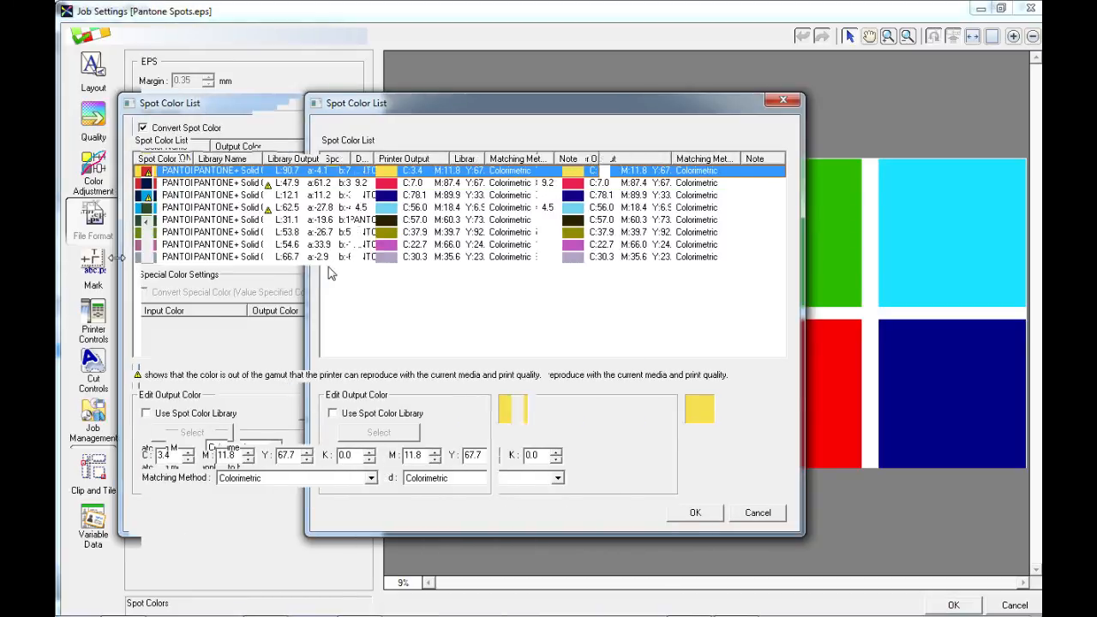
pyautogui.click(781, 100)
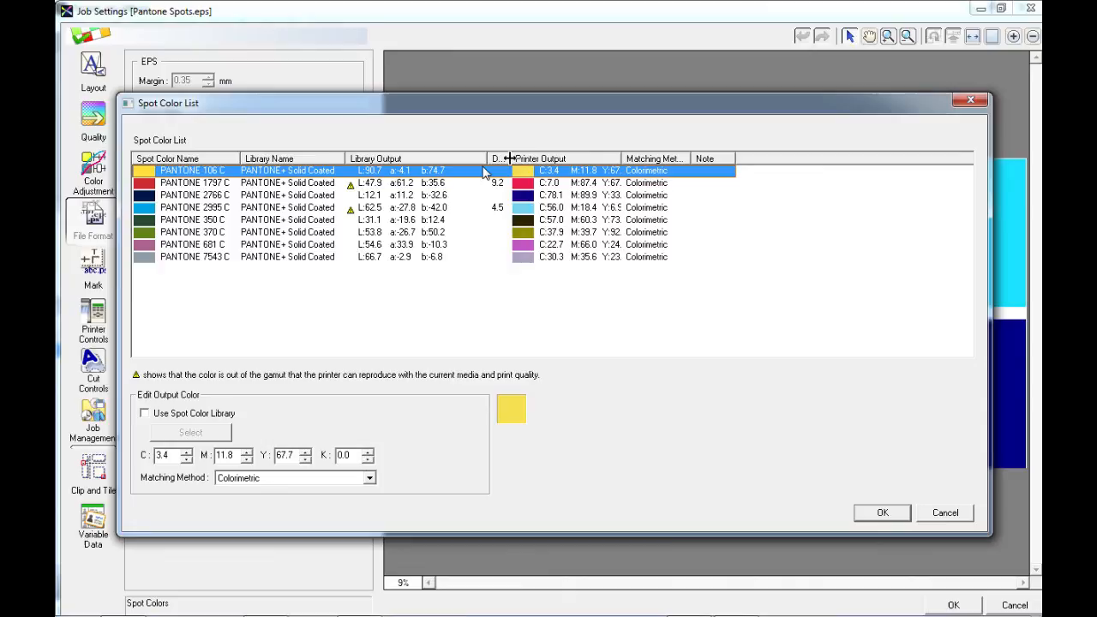
pyautogui.moveTo(511, 158); pyautogui.dragTo(531, 158)
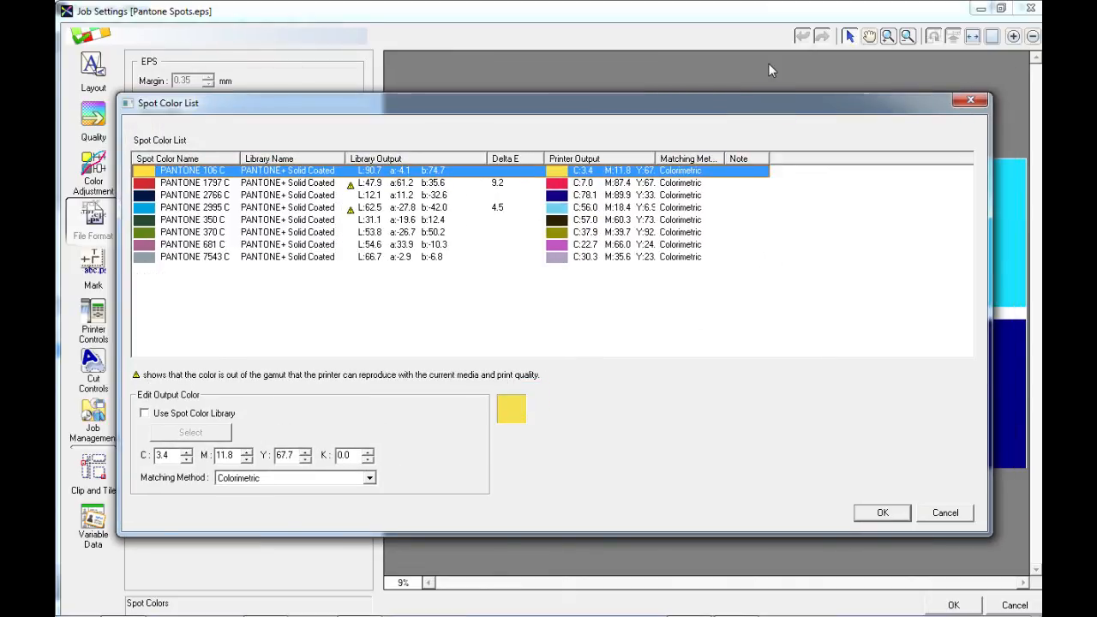
pyautogui.moveTo(548, 102); pyautogui.dragTo(557, 85)
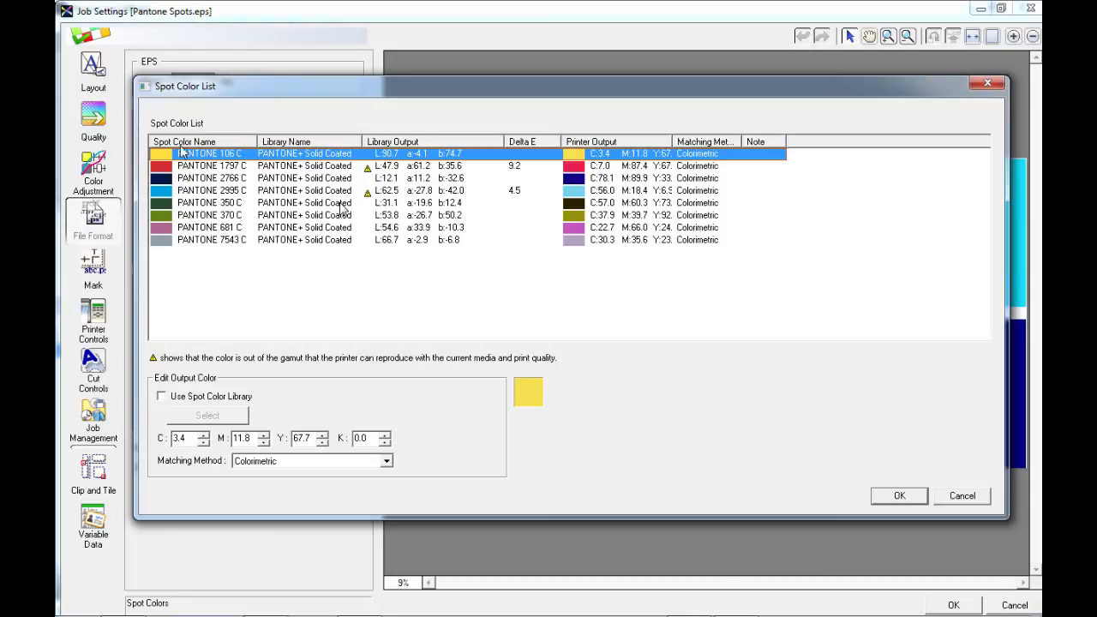
pyautogui.moveTo(214, 165)
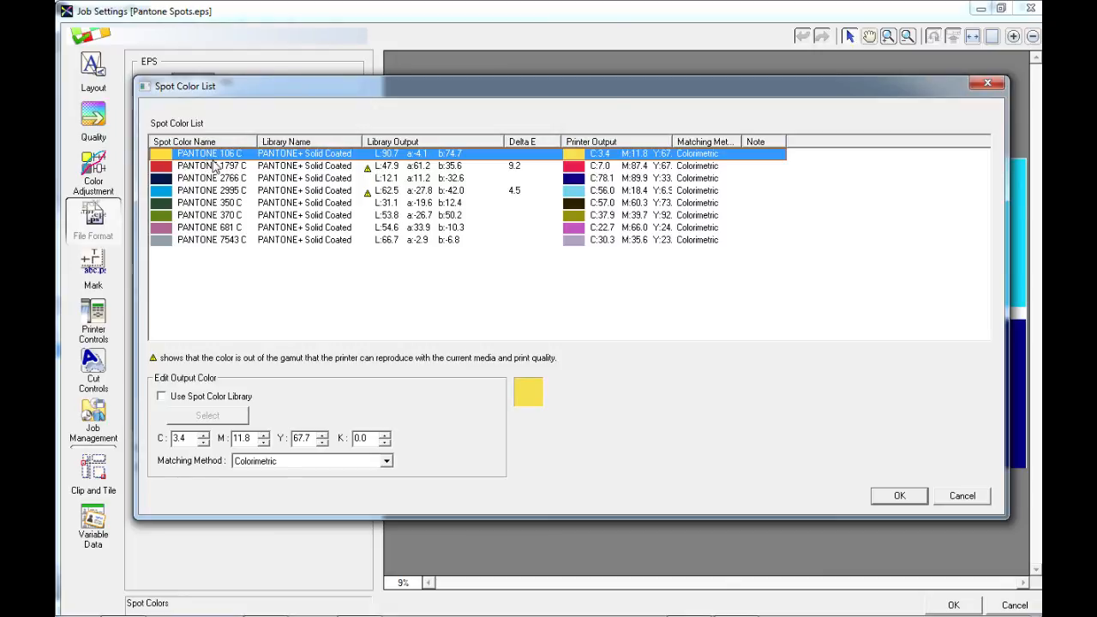
pyautogui.moveTo(319, 264)
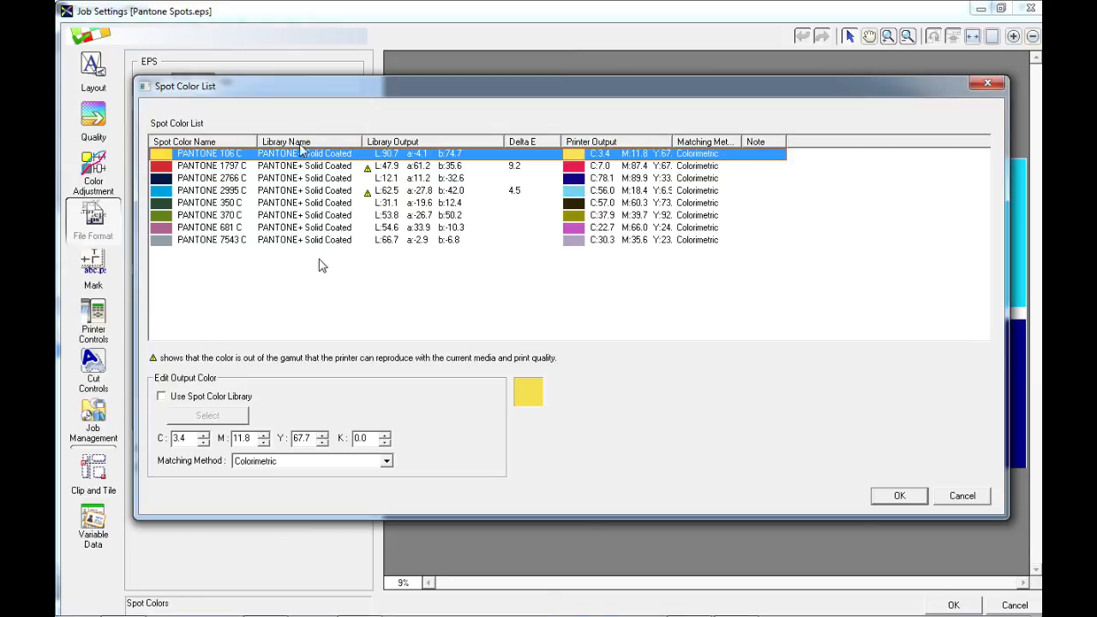
pyautogui.moveTo(284, 187)
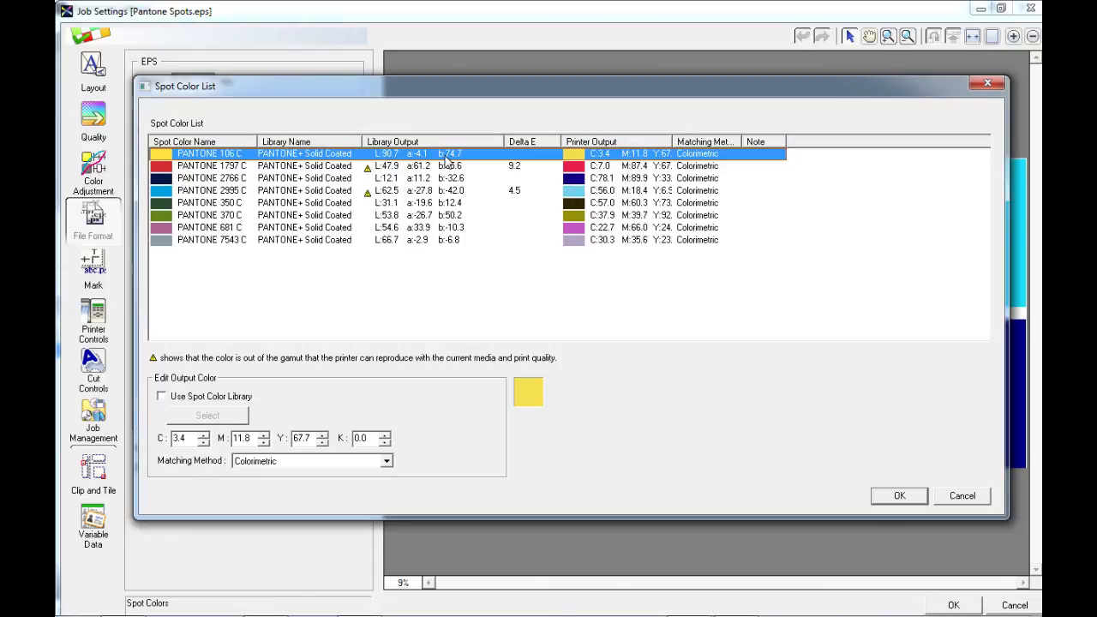
pyautogui.moveTo(581, 154)
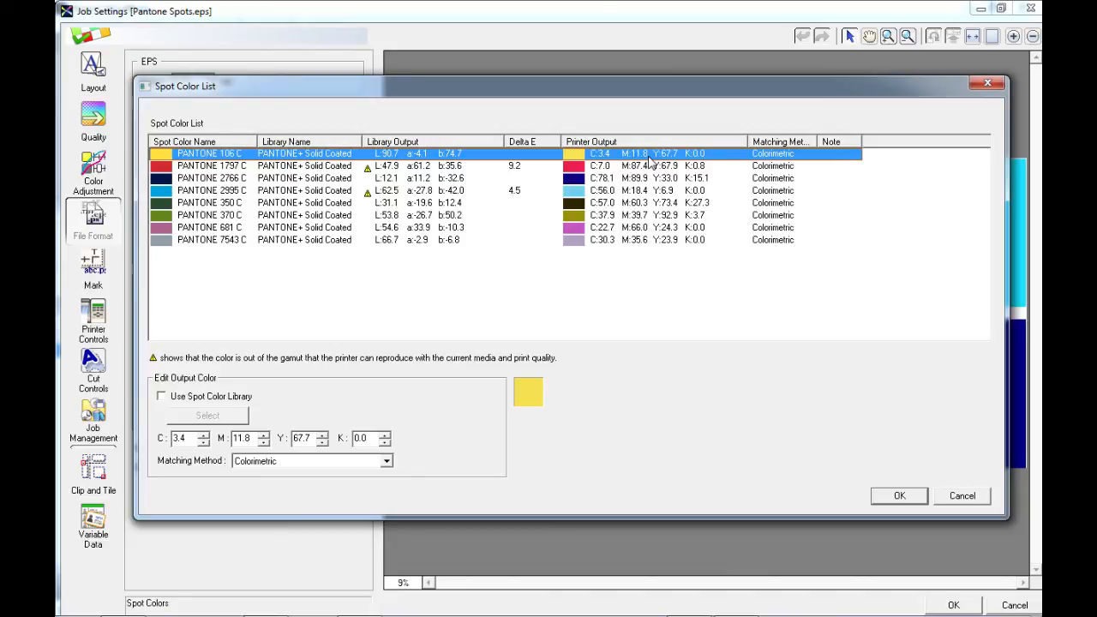
pyautogui.moveTo(702, 162)
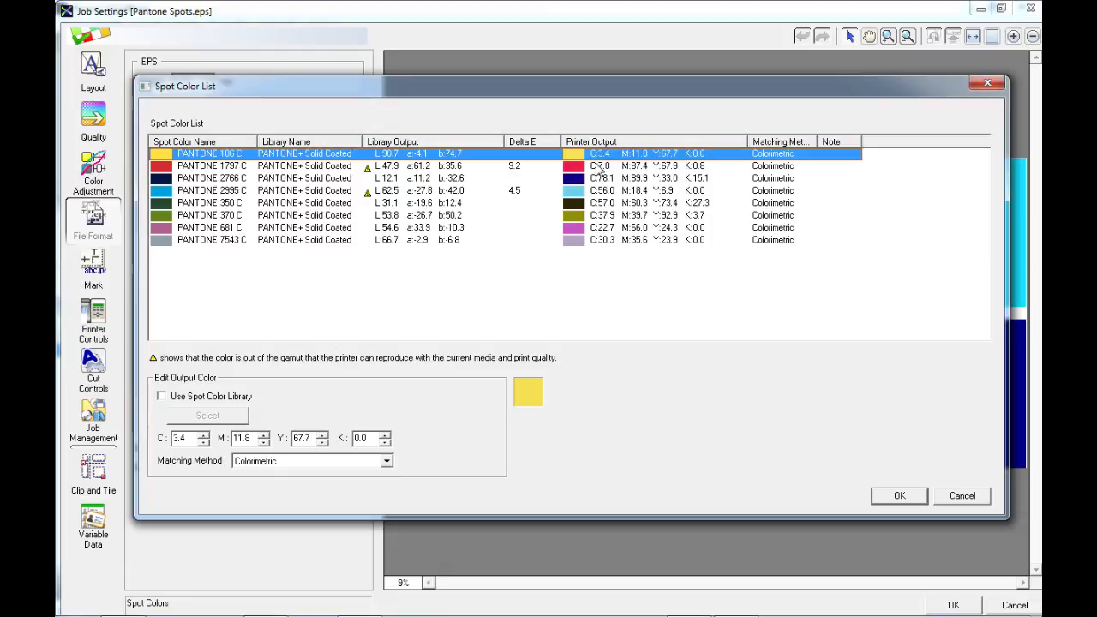
pyautogui.moveTo(648, 110)
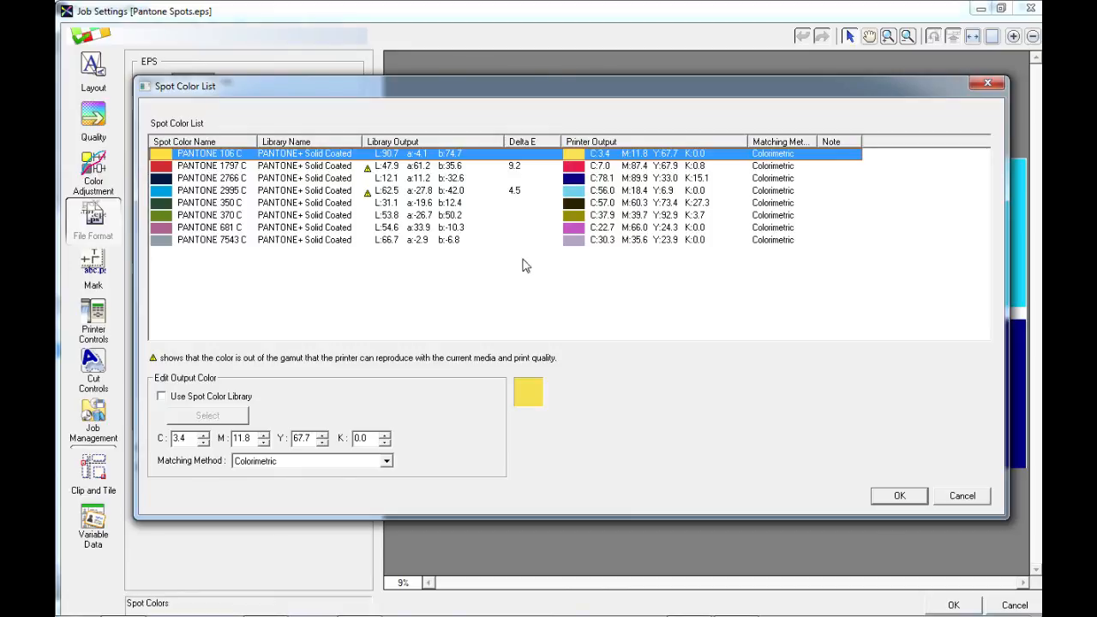
pyautogui.moveTo(596, 250)
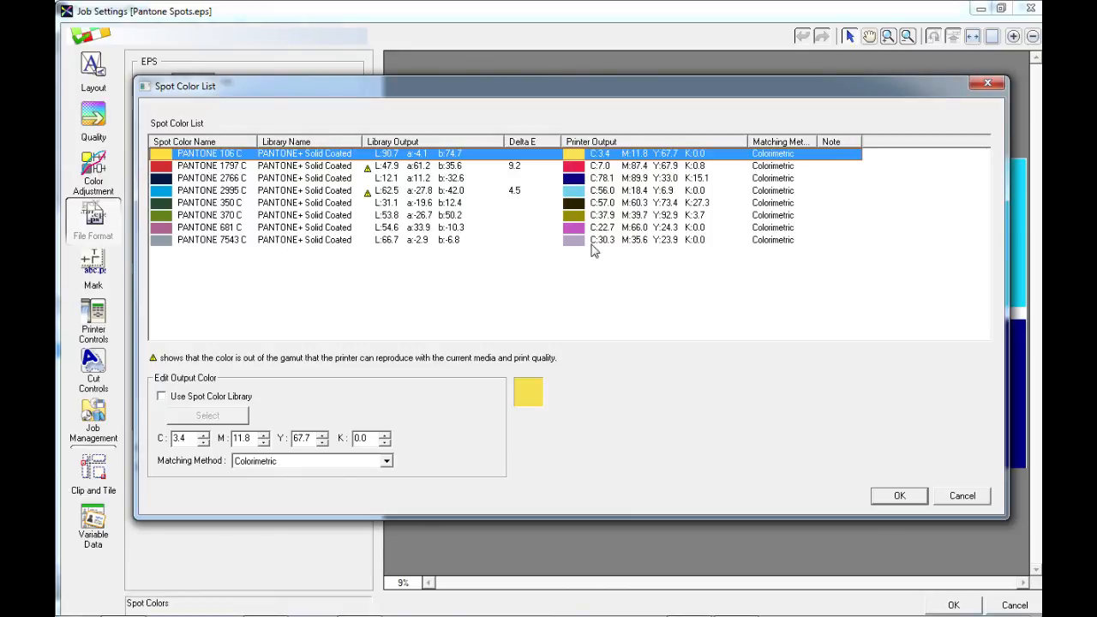
pyautogui.moveTo(293, 276)
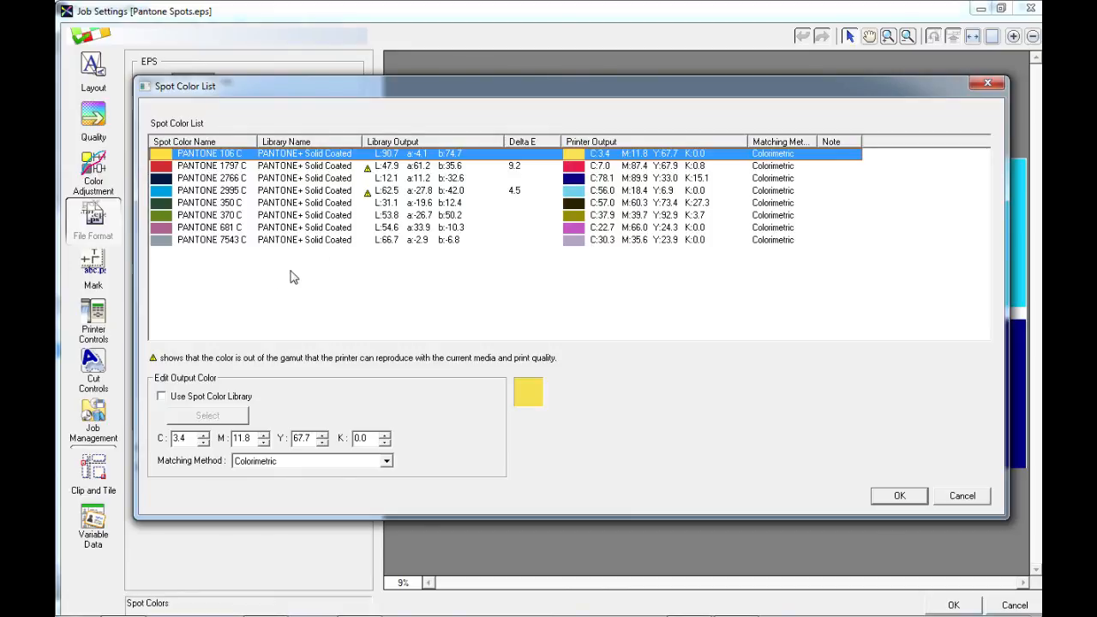
pyautogui.moveTo(529, 200)
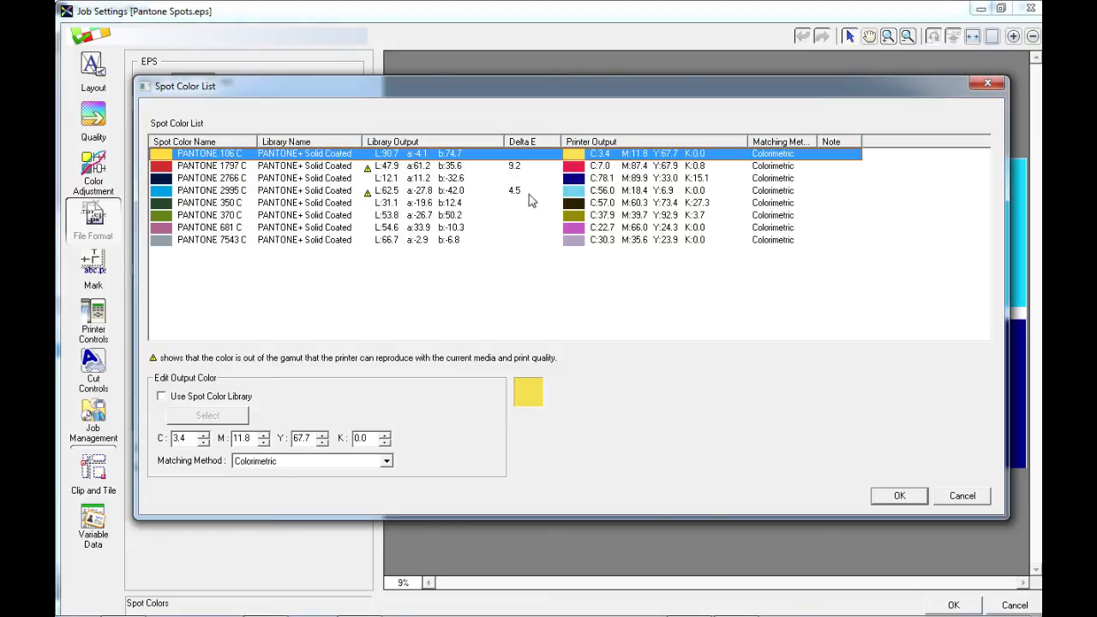
pyautogui.moveTo(524, 209)
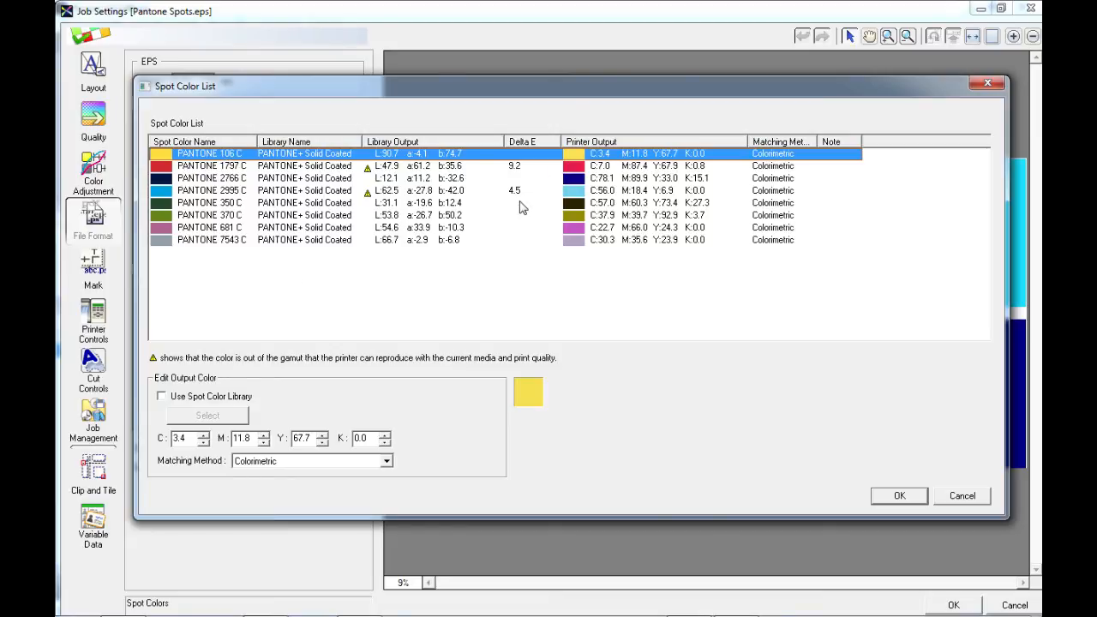
pyautogui.moveTo(482, 208)
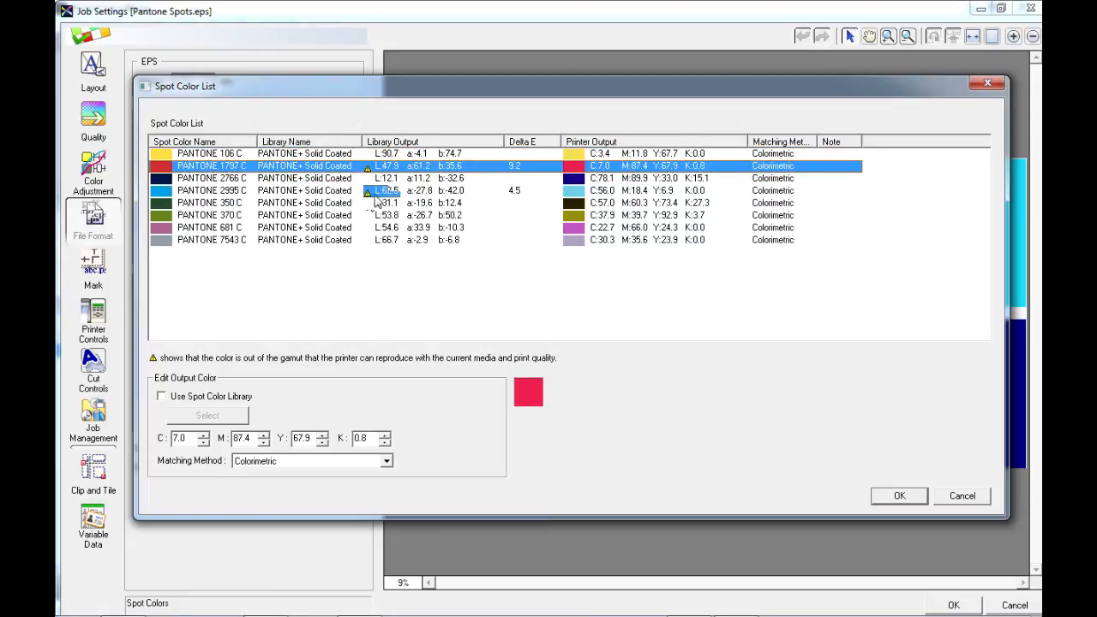
# Review the out-of-gamut rows PANTONE 2955 C and PANTONE 1797 C for Delta E and CMYK output
pyautogui.click(212, 190)
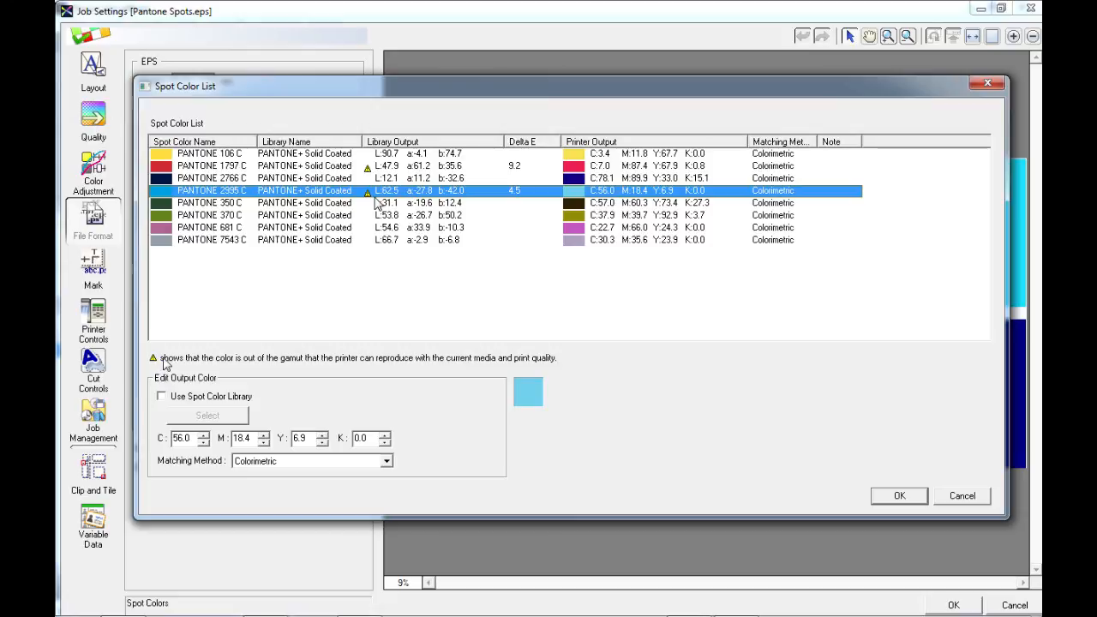
pyautogui.moveTo(294, 370)
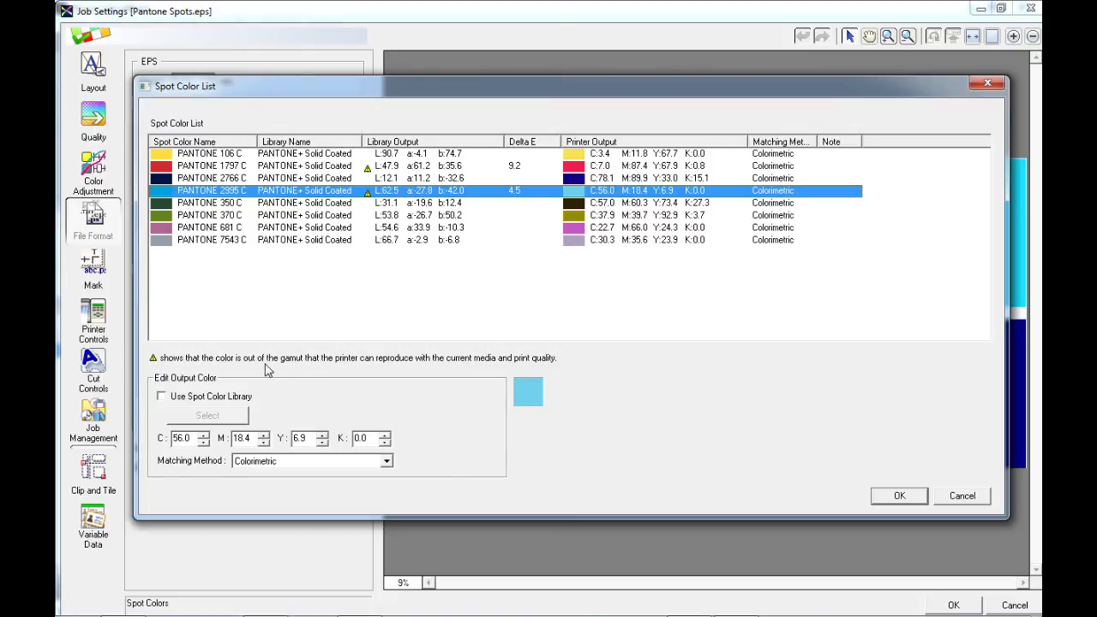
pyautogui.moveTo(359, 368)
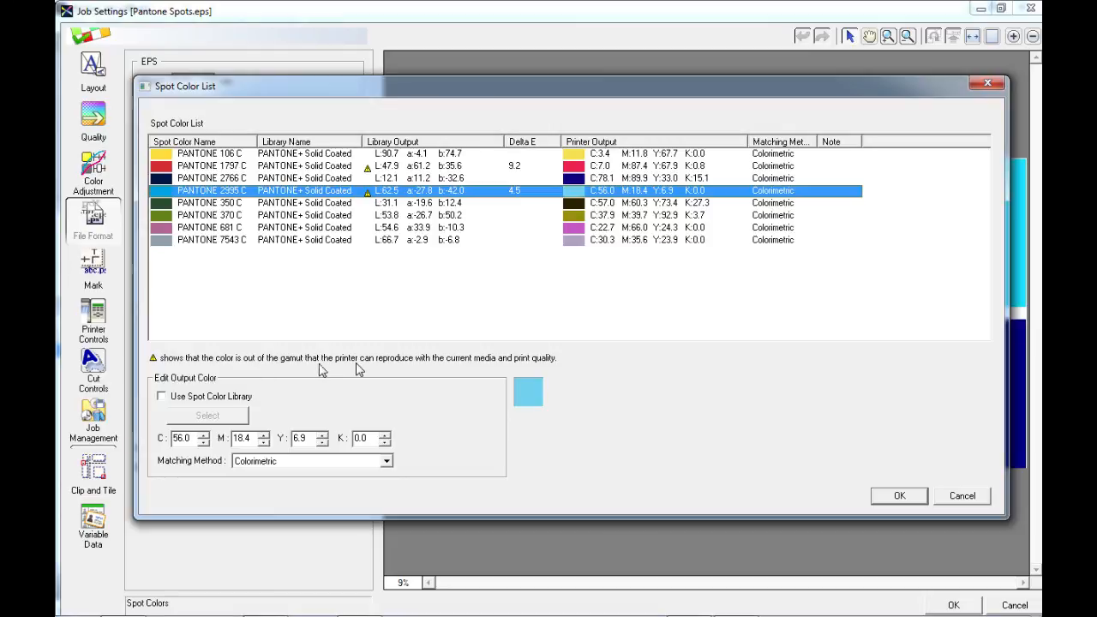
pyautogui.moveTo(392, 374)
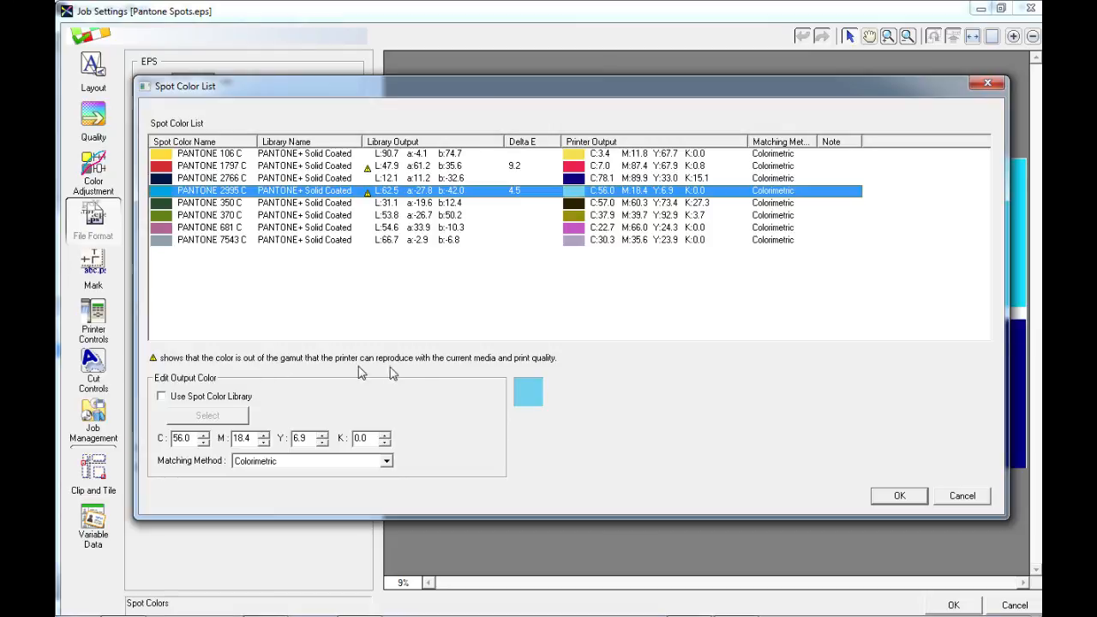
pyautogui.moveTo(500, 367)
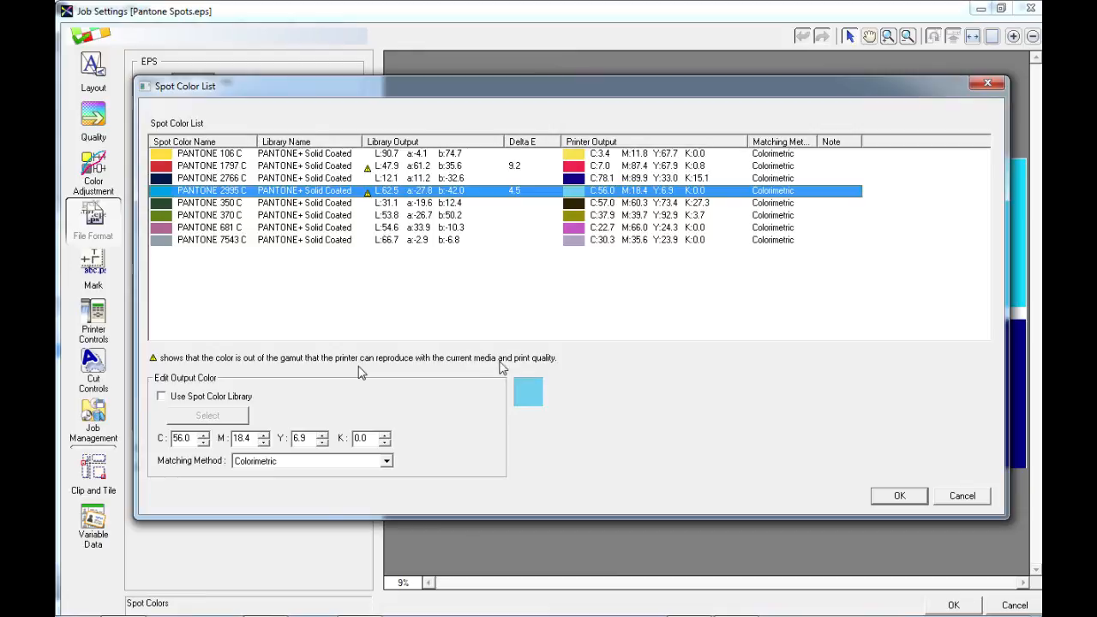
pyautogui.moveTo(580, 370)
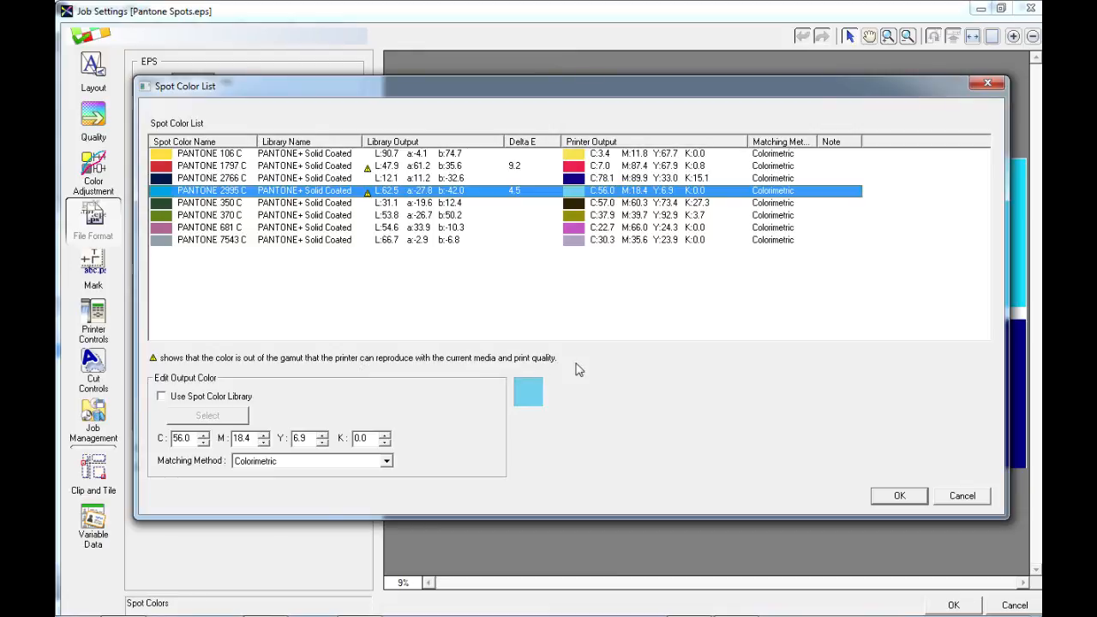
pyautogui.moveTo(539, 368)
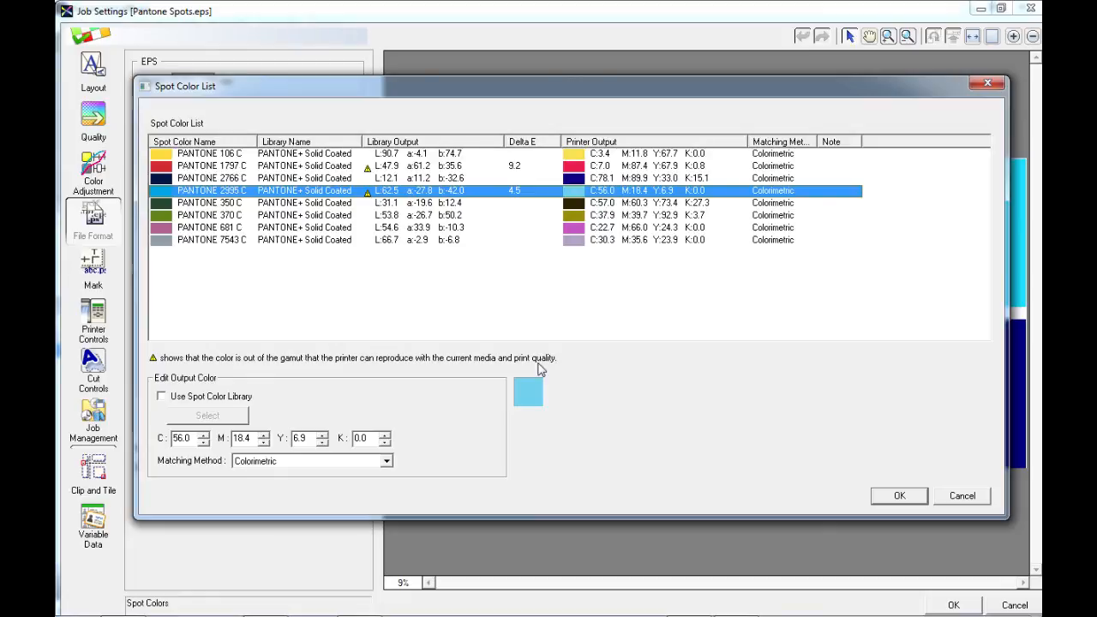
pyautogui.moveTo(411, 342)
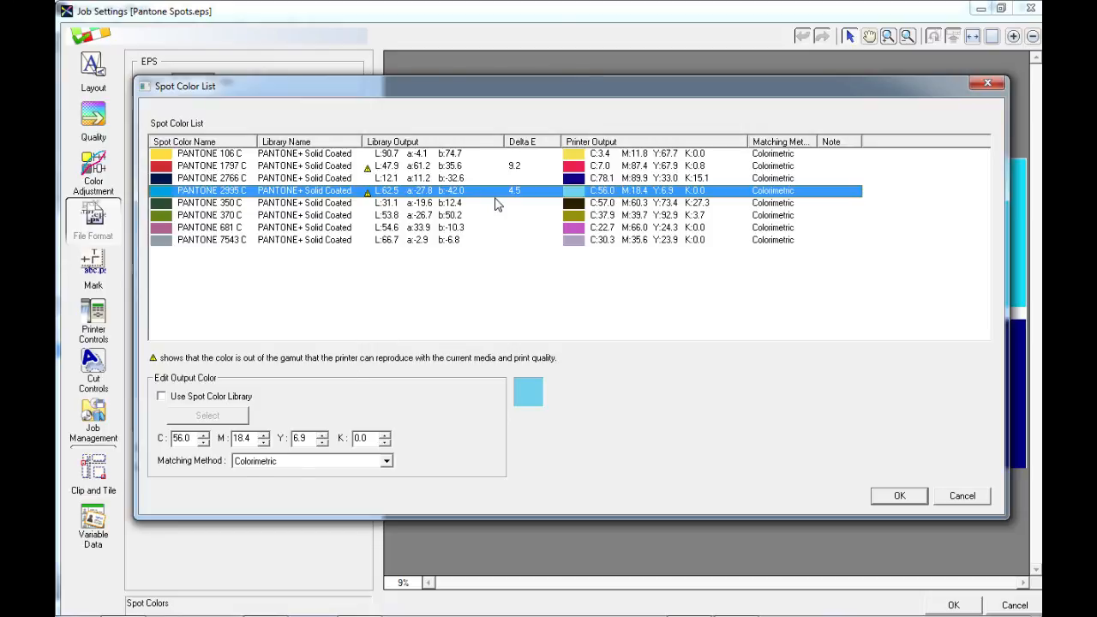
pyautogui.moveTo(293, 228)
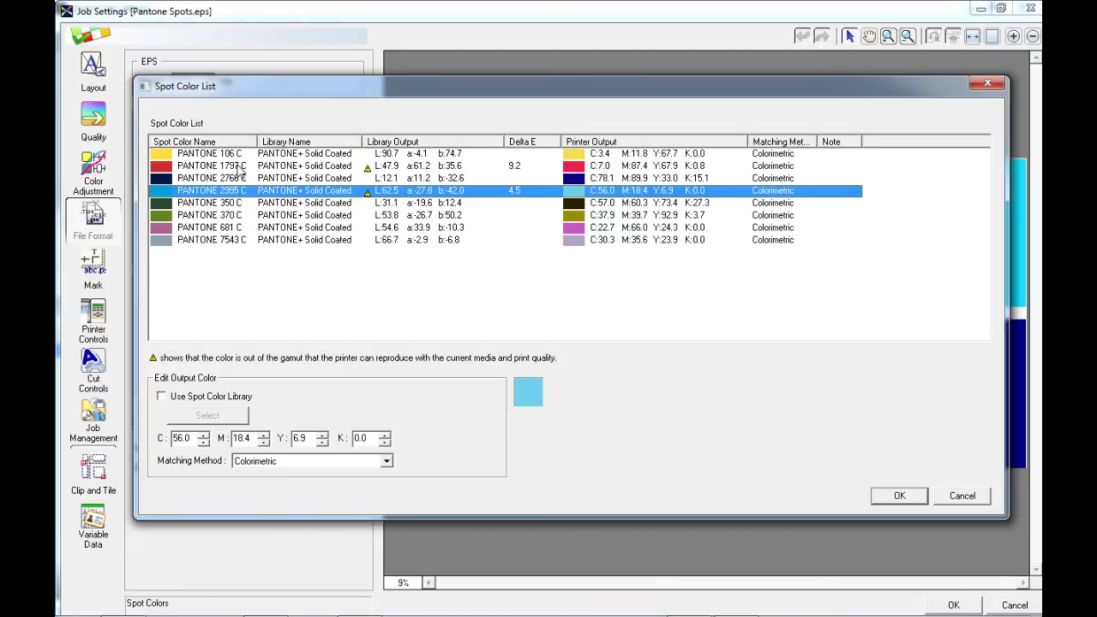
pyautogui.click(212, 165)
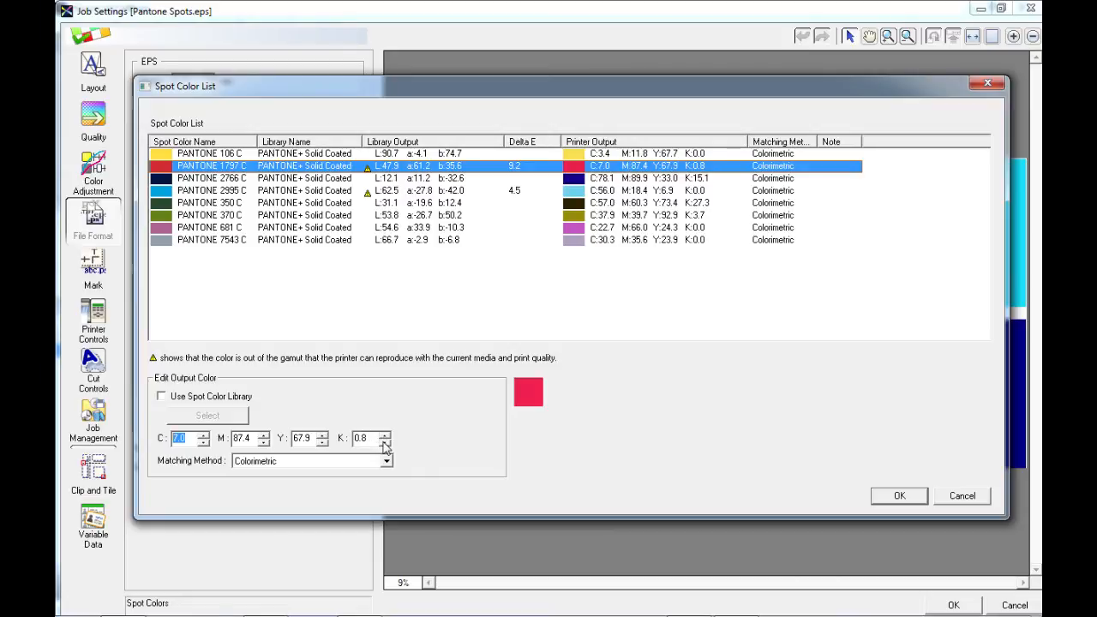
pyautogui.moveTo(356, 425)
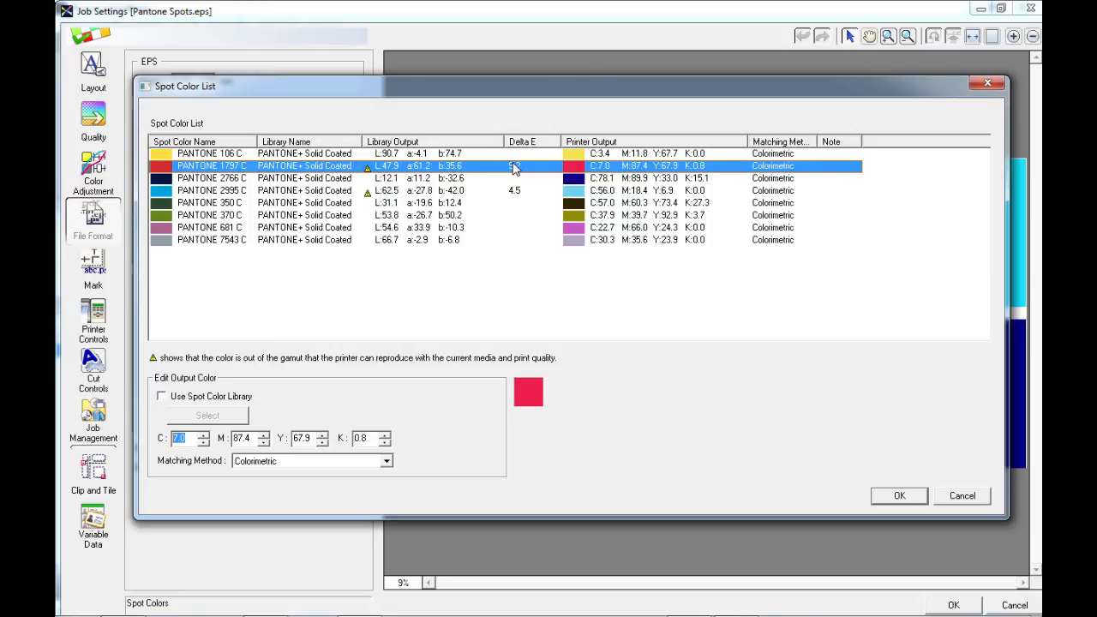
# Set PANTONE 1797 C to Use Spot Color Library, browsing Roland Color System swatches like RVW-PR42A but cancelling
pyautogui.click(161, 396)
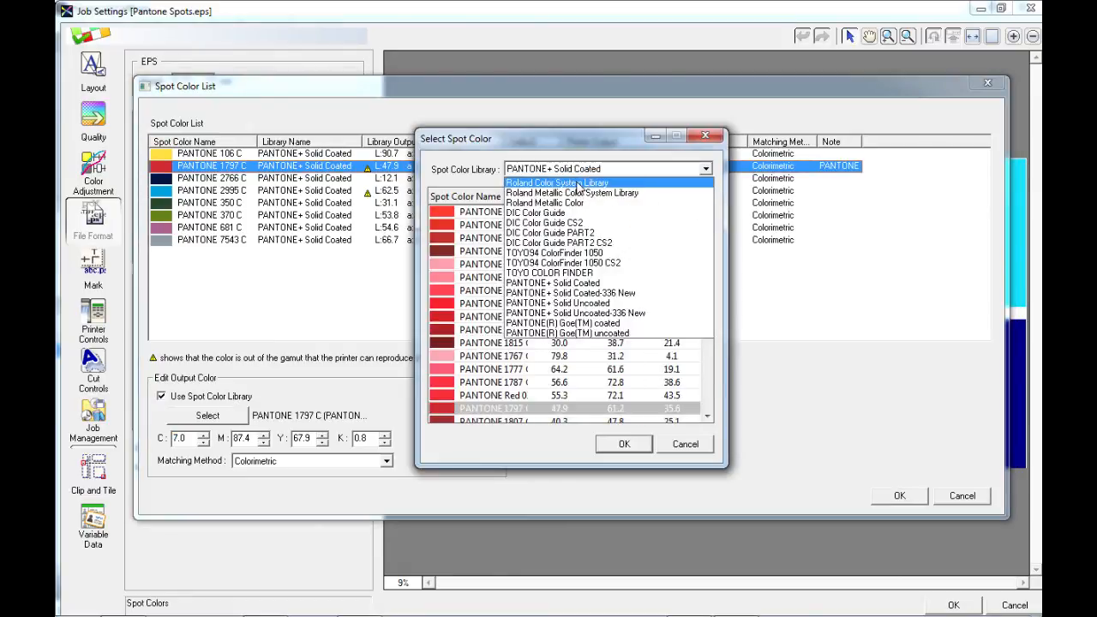
pyautogui.click(557, 182)
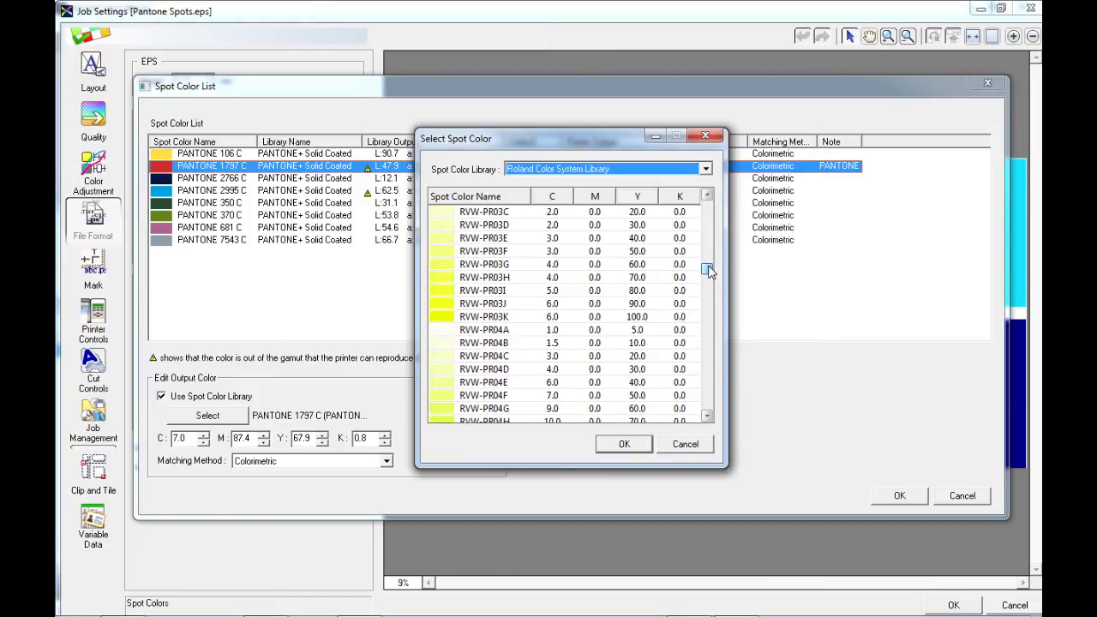
pyautogui.scroll(-3)
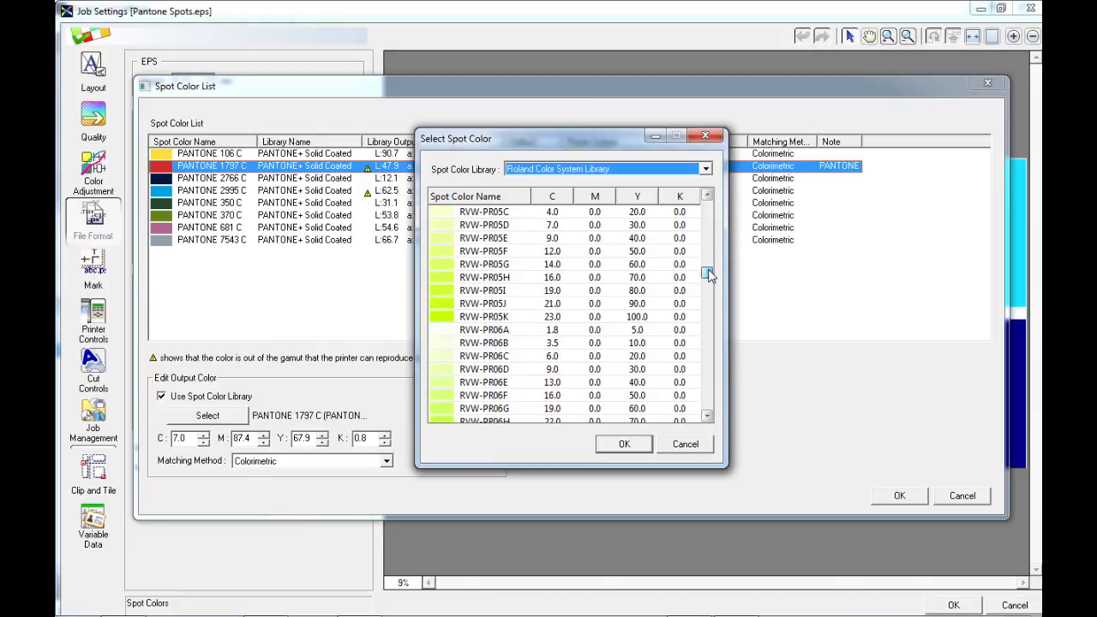
pyautogui.scroll(-3)
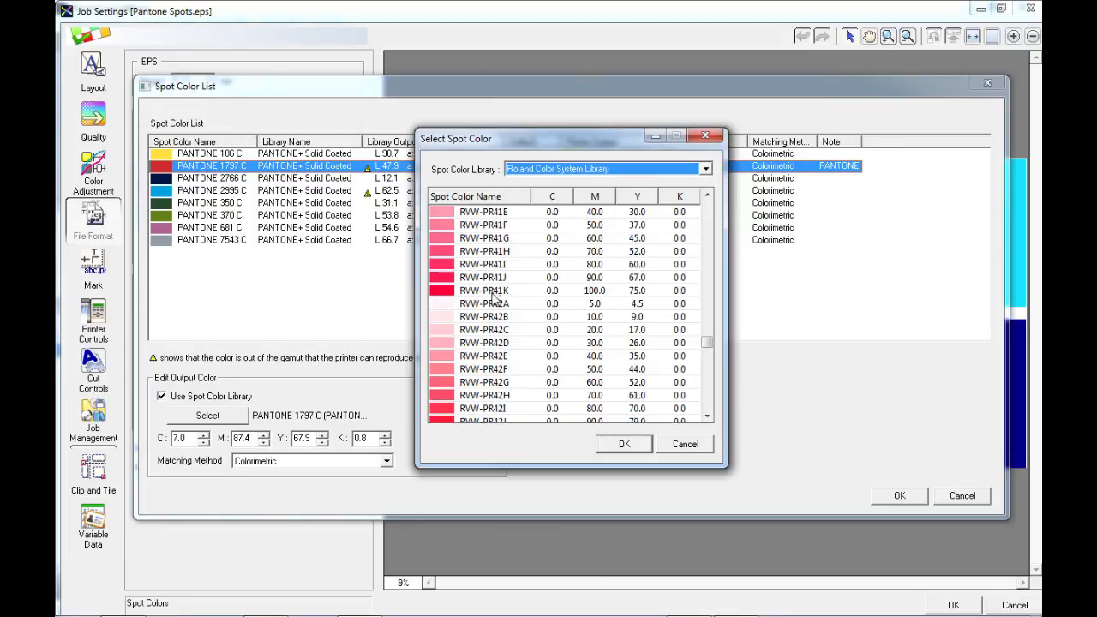
pyautogui.moveTo(380, 322)
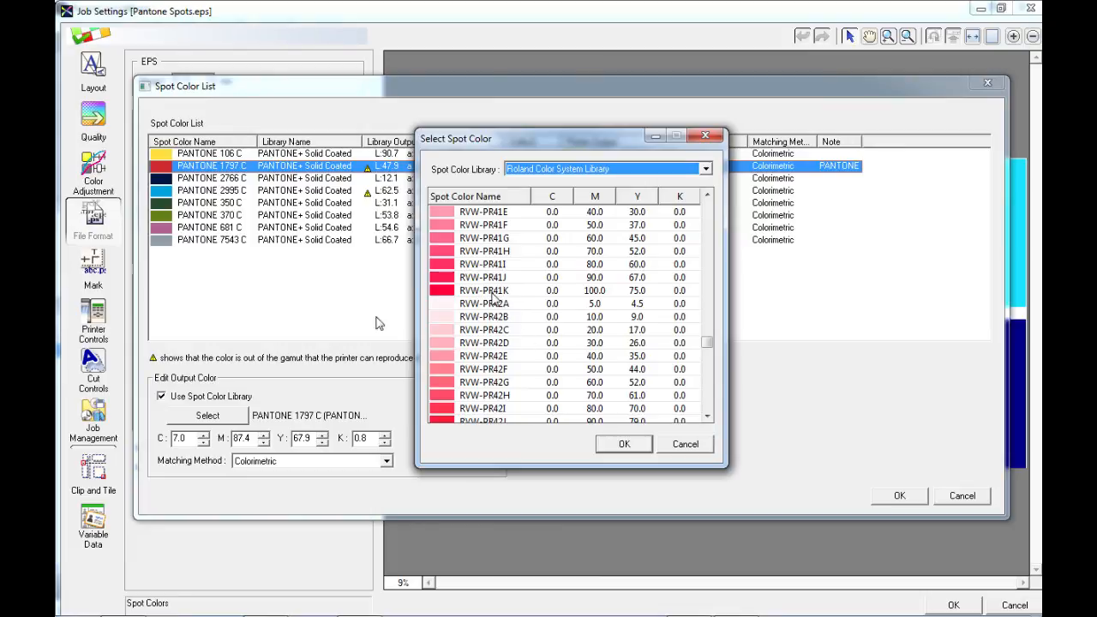
pyautogui.click(483, 290)
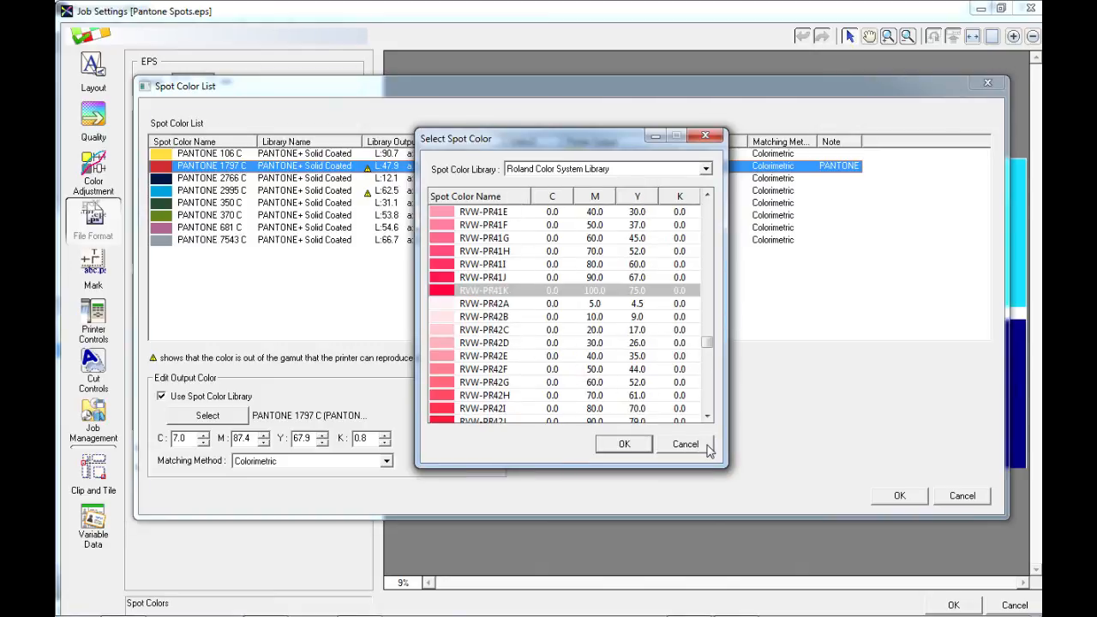
pyautogui.click(685, 444)
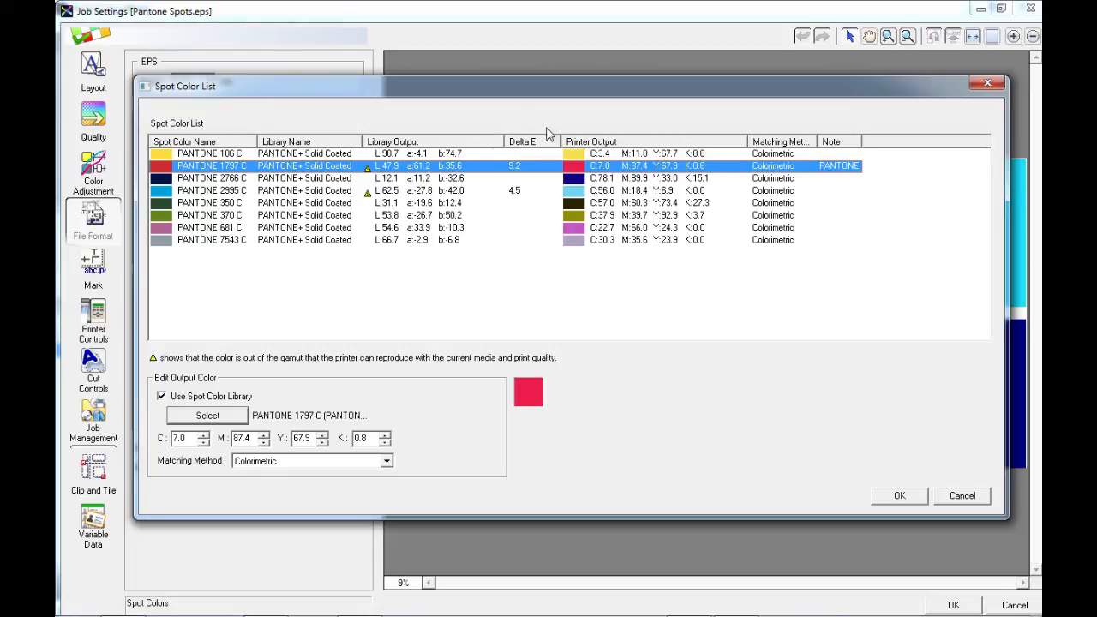
pyautogui.moveTo(526, 129)
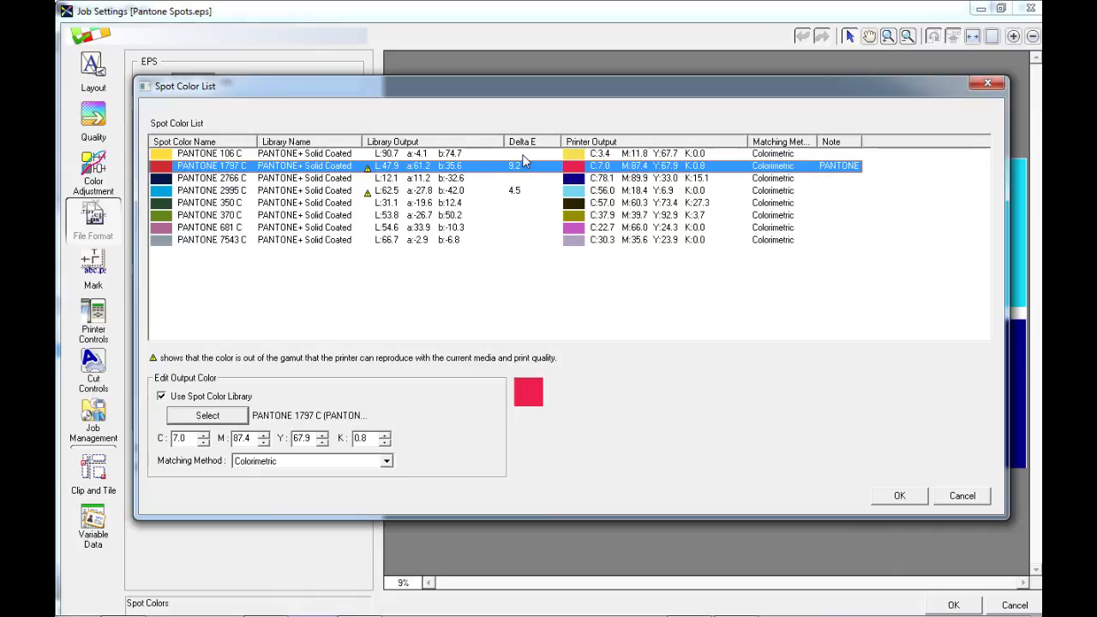
pyautogui.moveTo(477, 177)
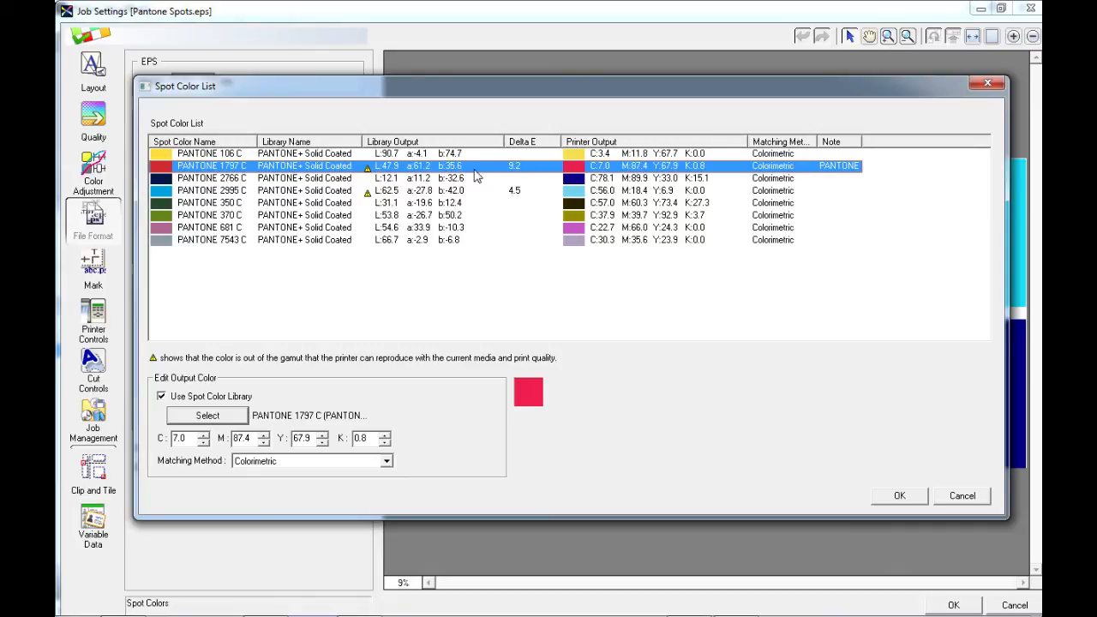
pyautogui.moveTo(517, 199)
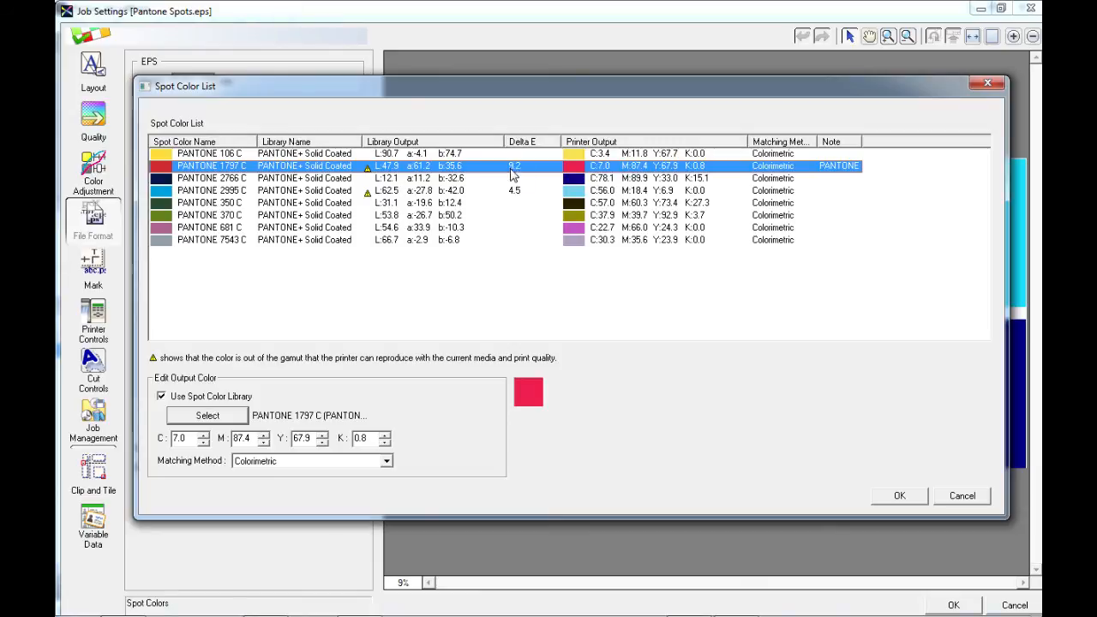
pyautogui.moveTo(505, 220)
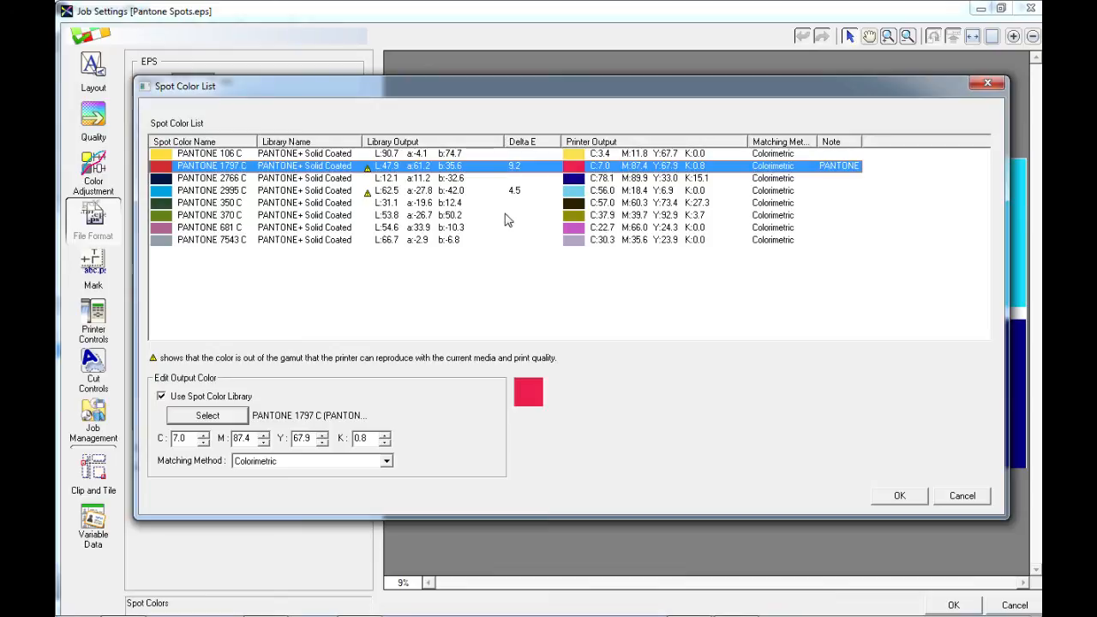
pyautogui.moveTo(514, 197)
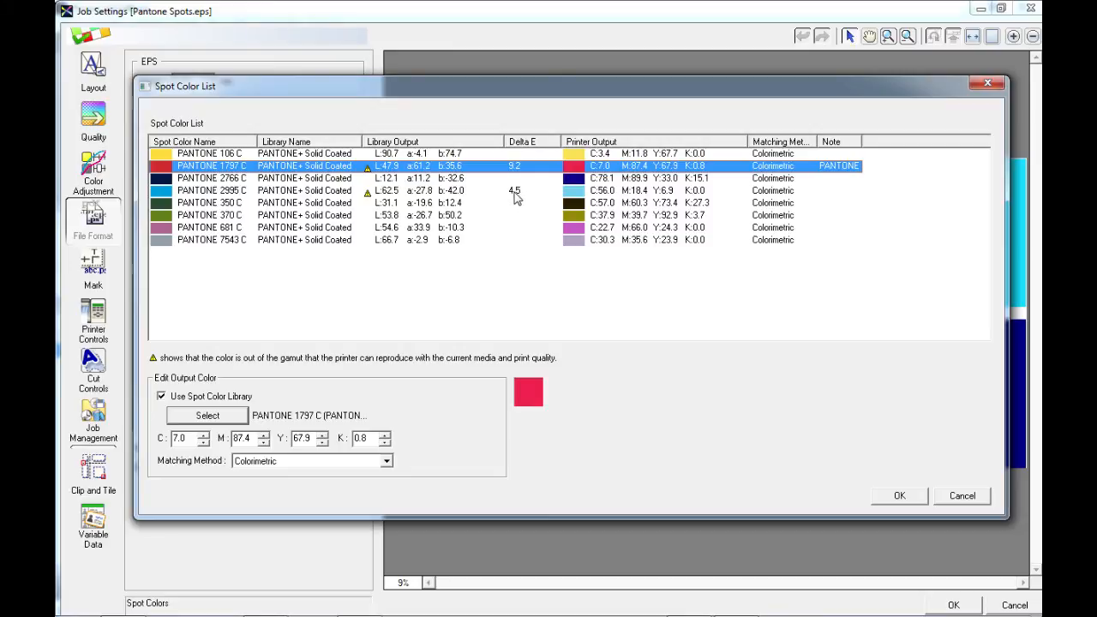
# Recheck PANTONE 2955 C and 1797 C settings, then confirm the Spot Color List with OK
pyautogui.click(161, 396)
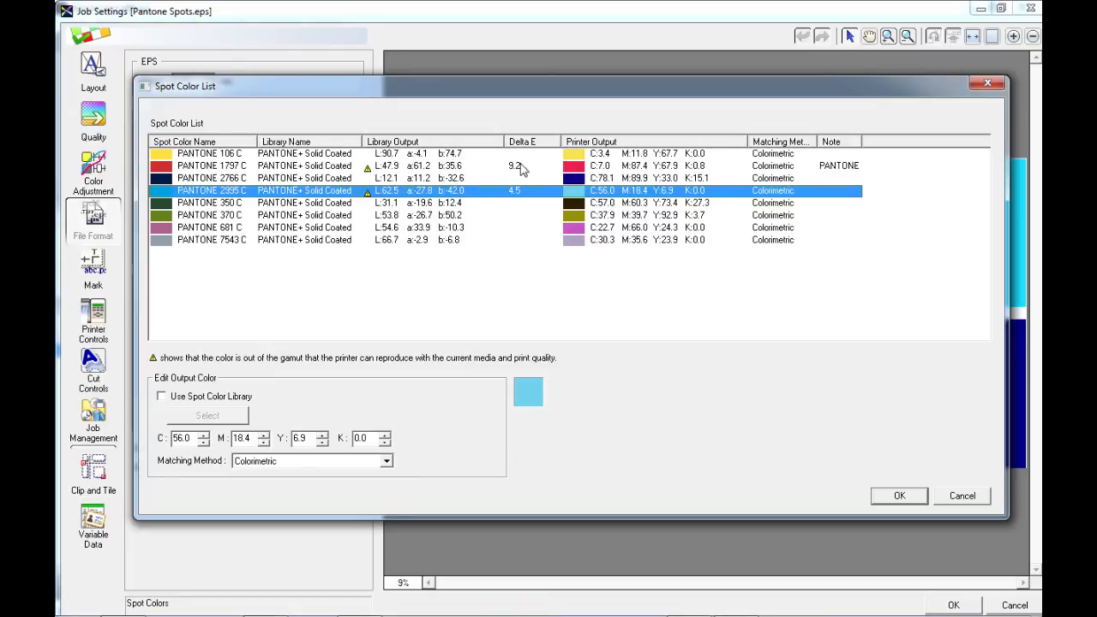
pyautogui.click(212, 165)
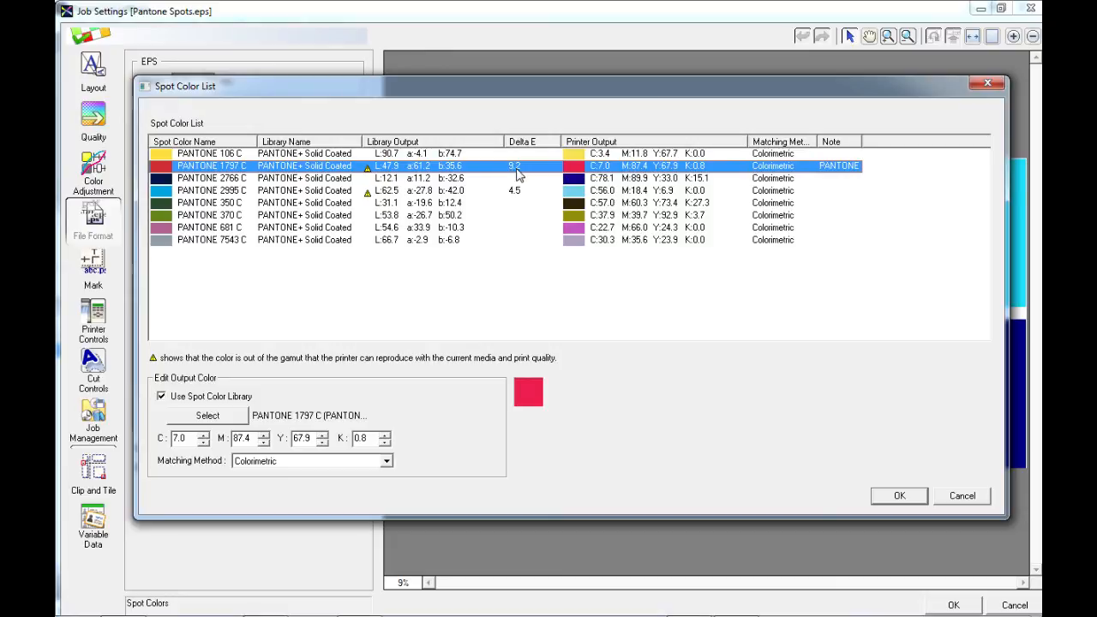
pyautogui.moveTo(512, 174)
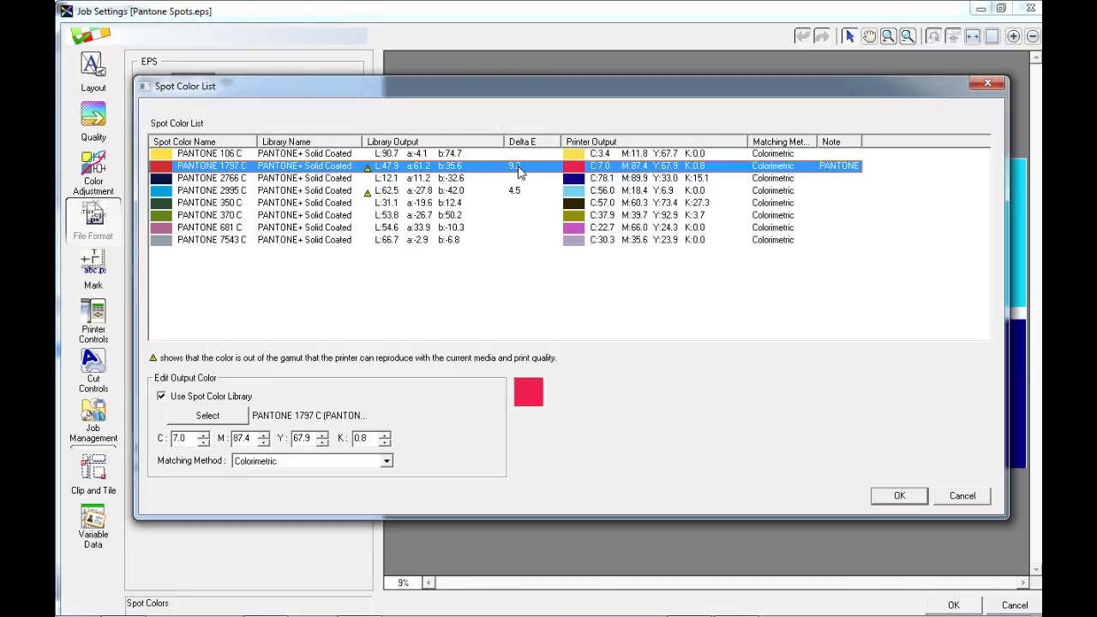
pyautogui.moveTo(285, 168)
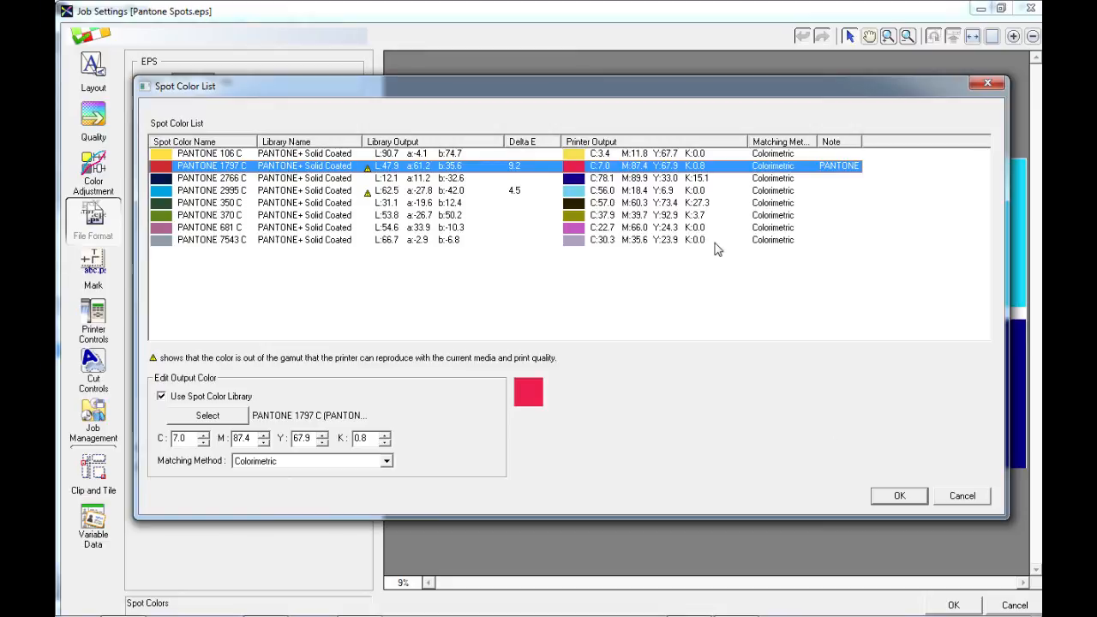
pyautogui.moveTo(461, 470)
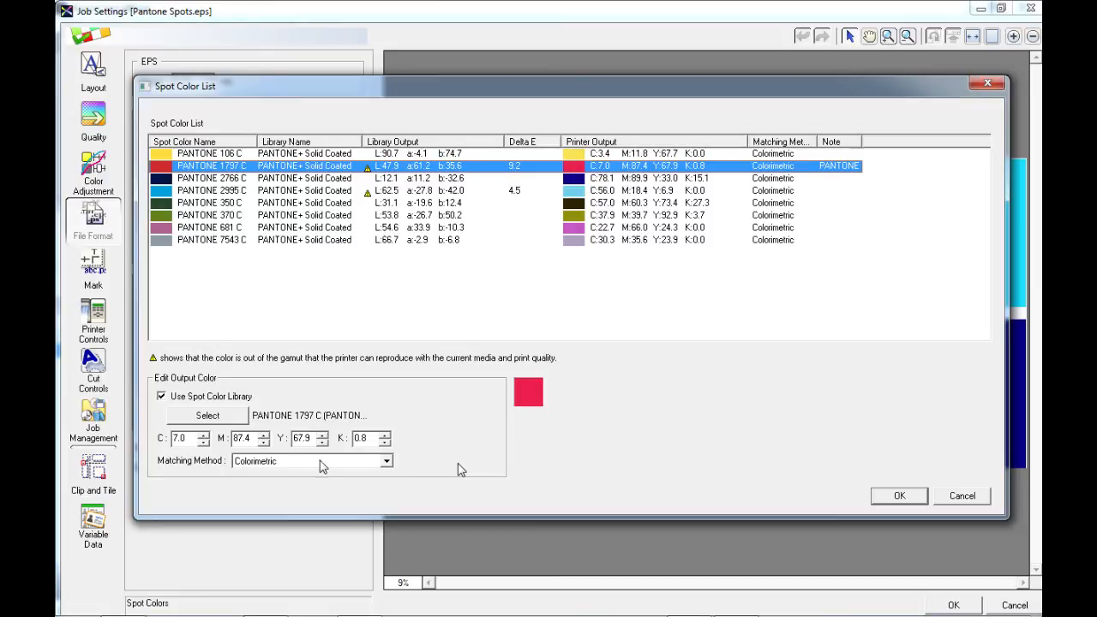
pyautogui.moveTo(284, 475)
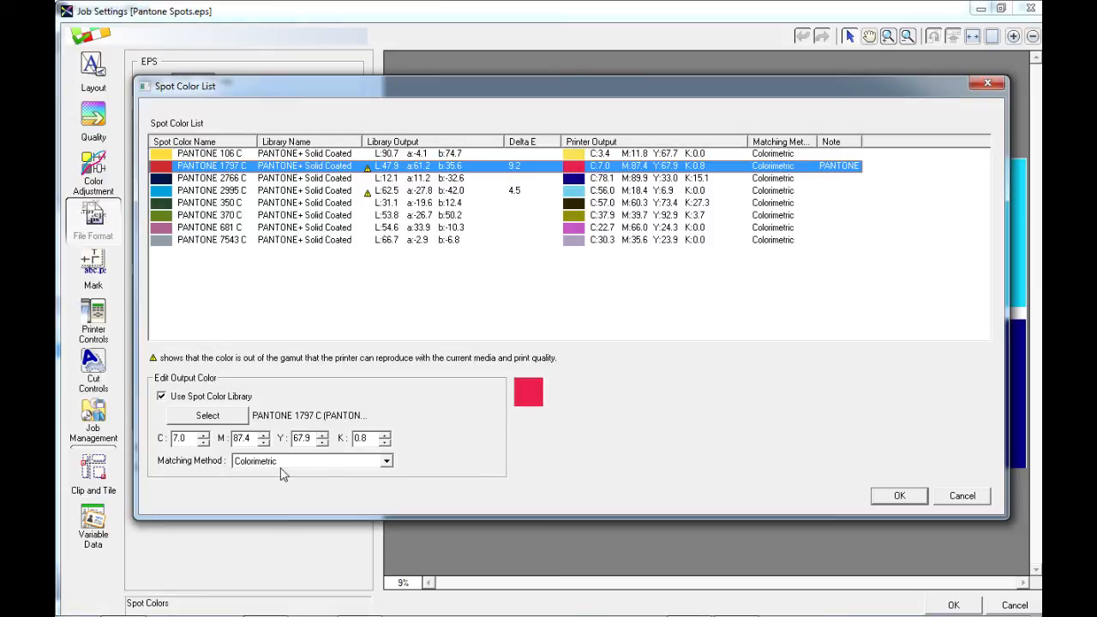
pyautogui.moveTo(918, 497)
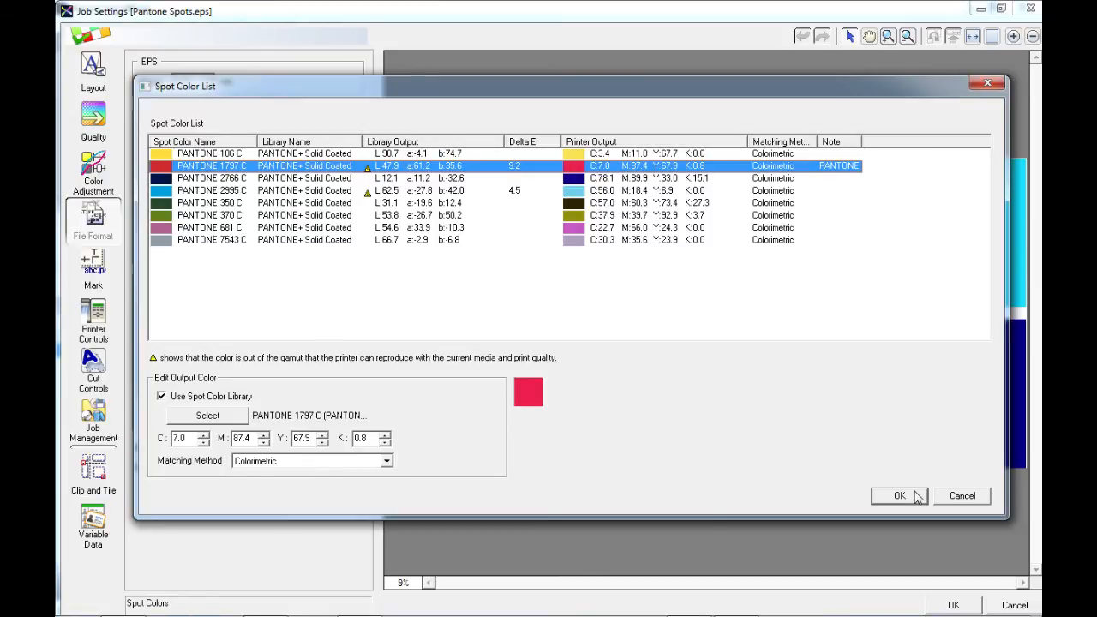
pyautogui.click(898, 495)
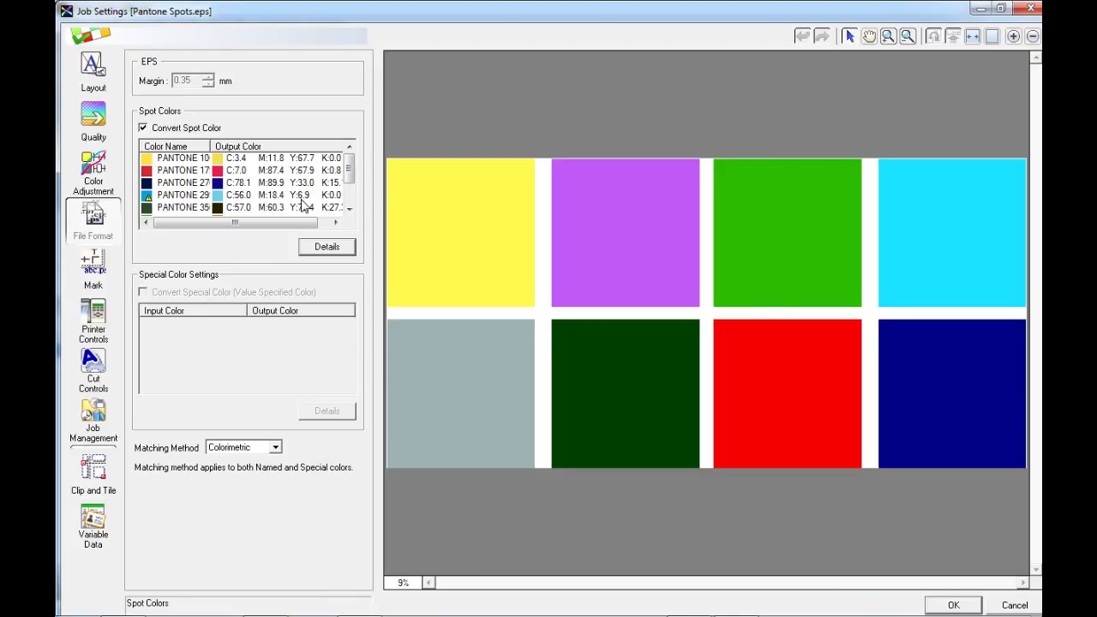